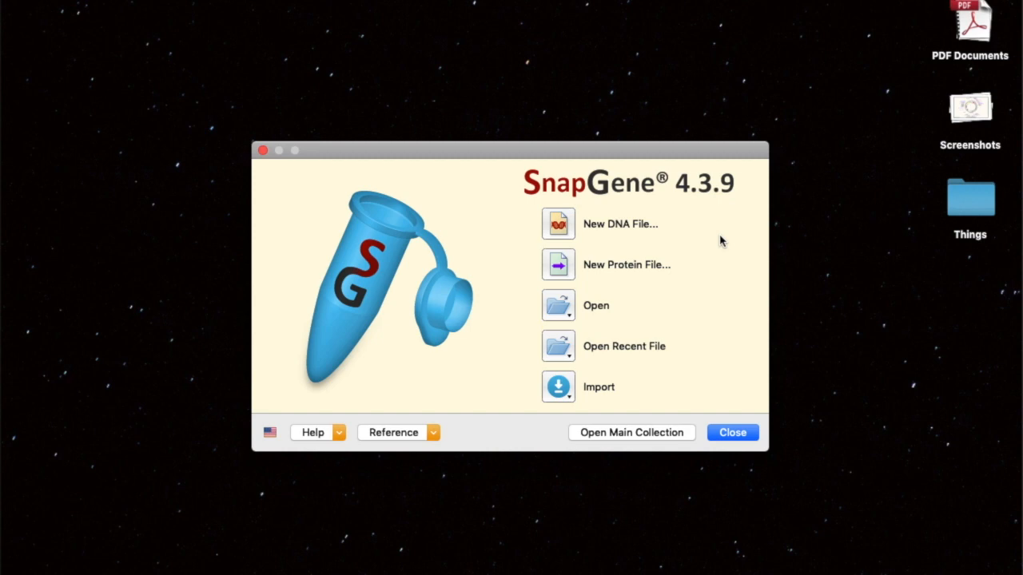
mouse_move(333, 147)
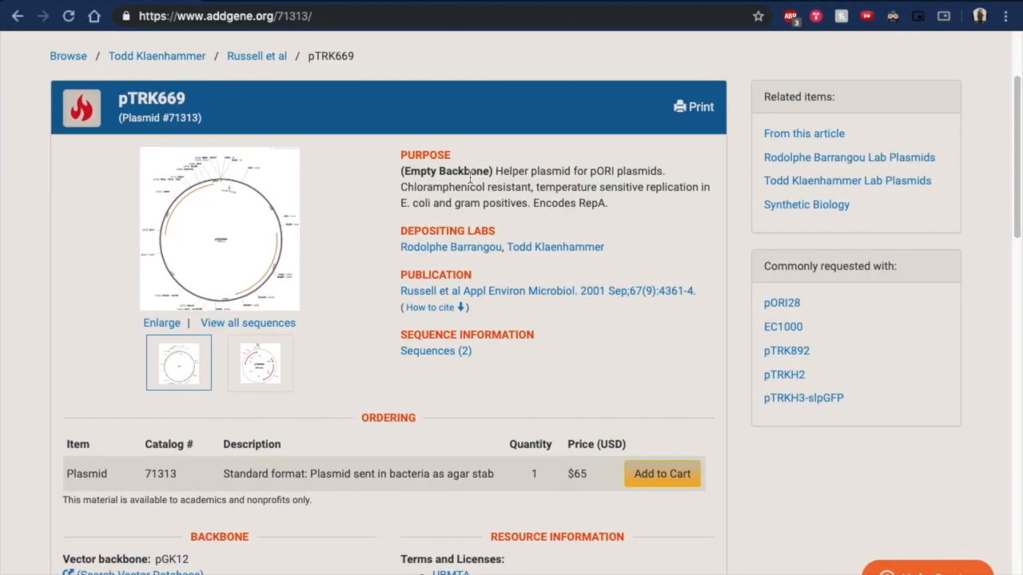
mouse_move(278, 289)
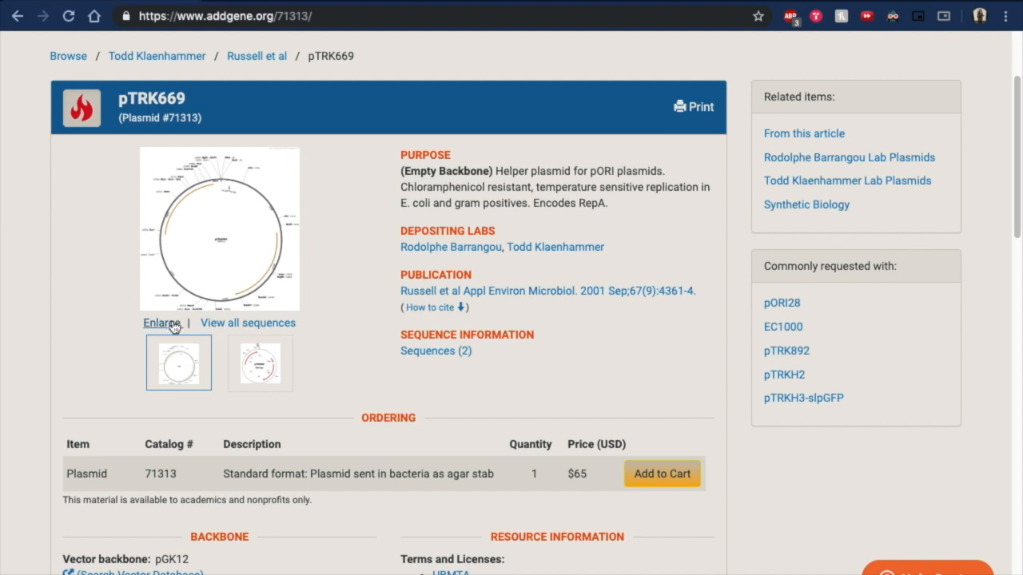
- Enlarge the pTRK669 map on Addgene and download its SnapGene-format file
click(160, 323)
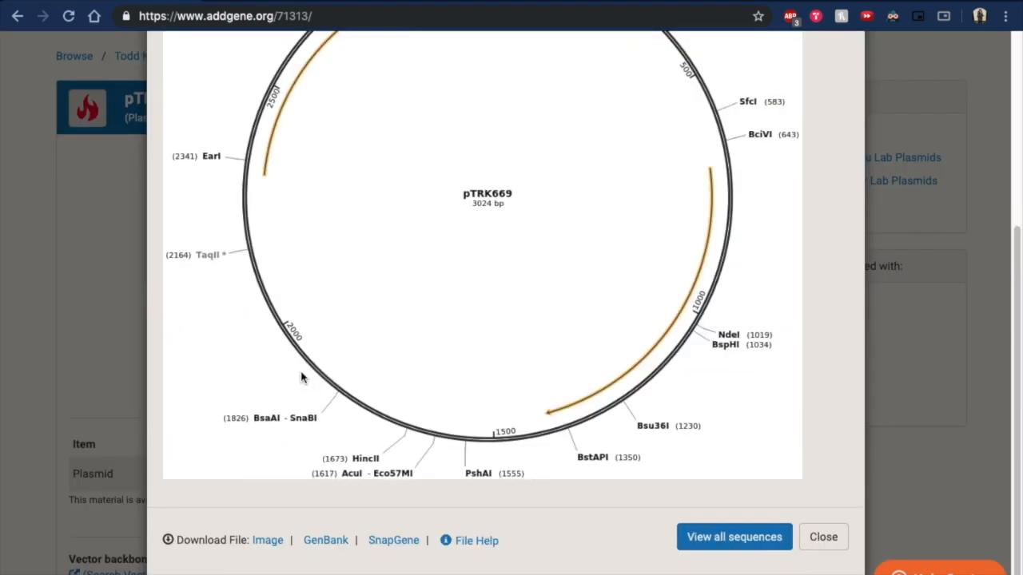
mouse_move(393, 540)
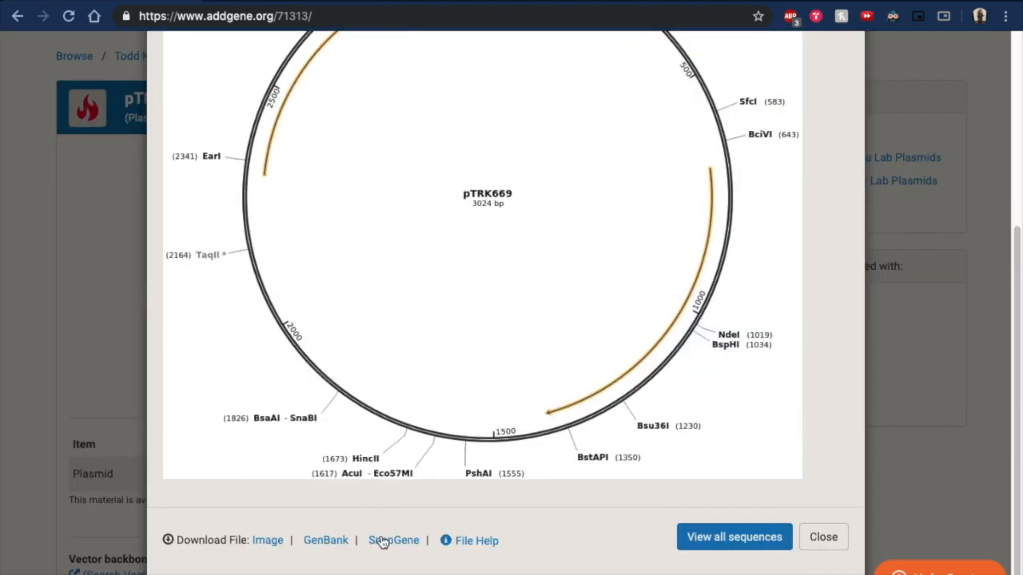
click(394, 540)
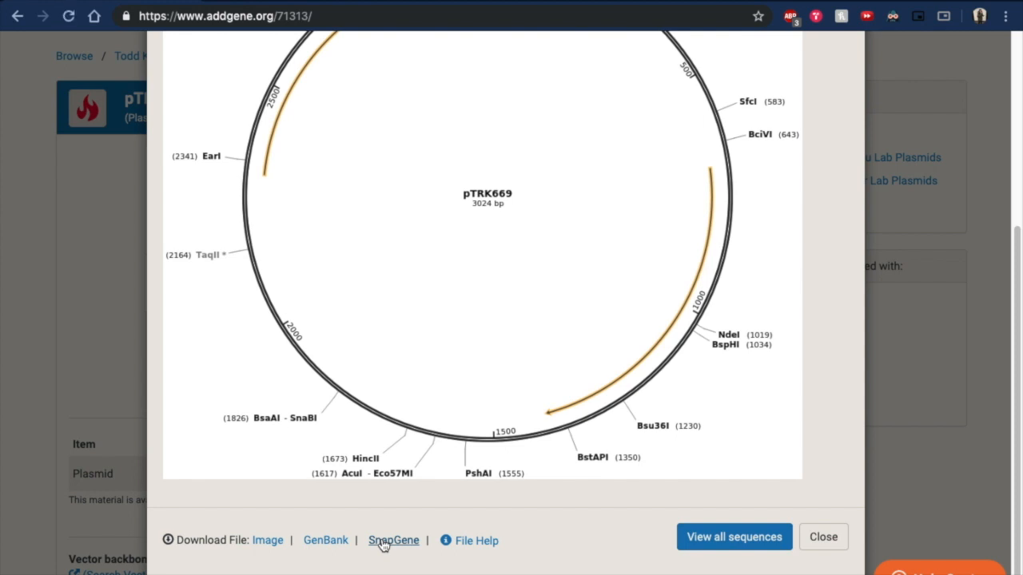
click(393, 540)
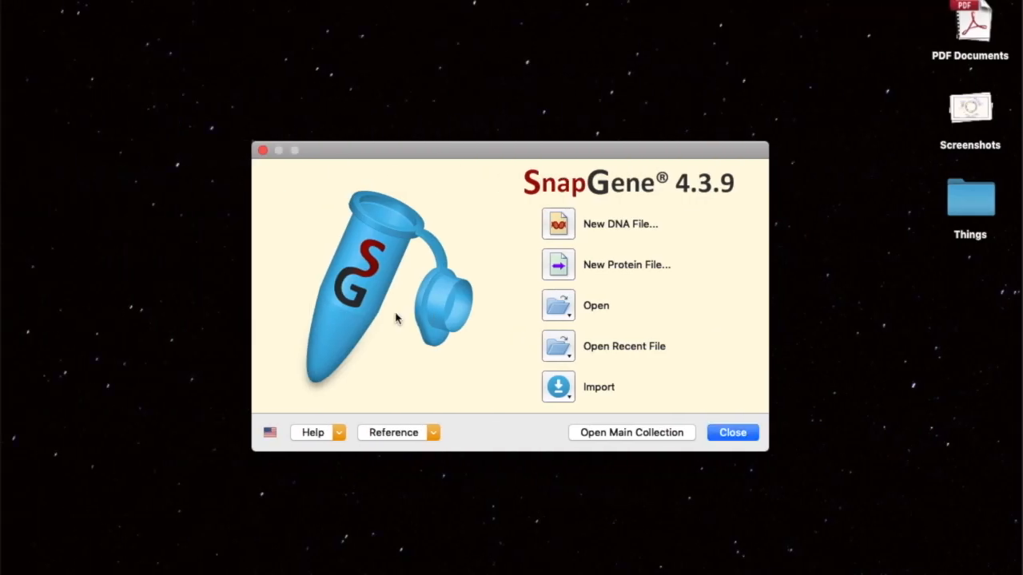
mouse_move(595, 312)
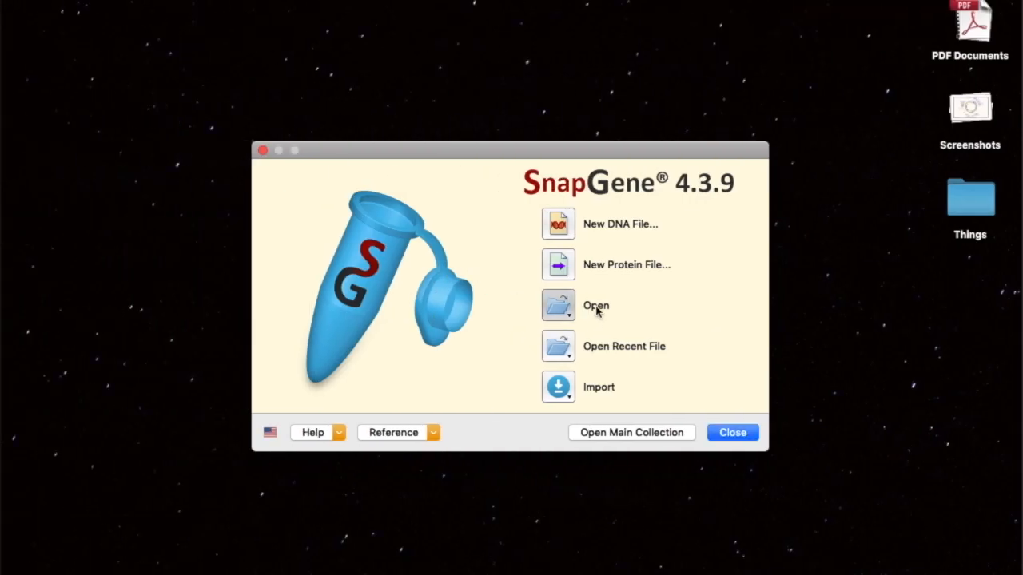
- Open the downloaded addgene pTRK669 .dna file from the Downloads folder
click(595, 306)
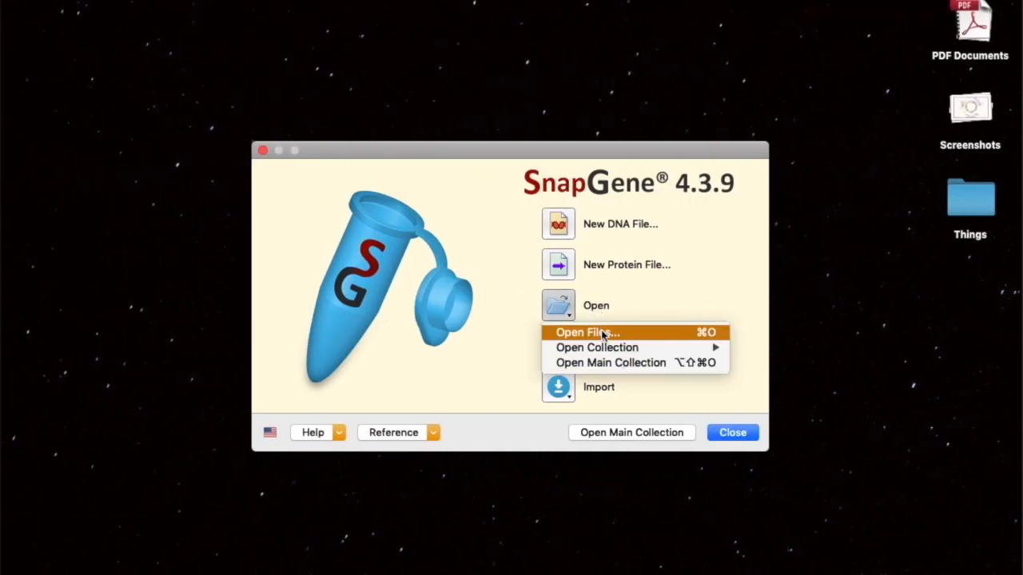
click(587, 332)
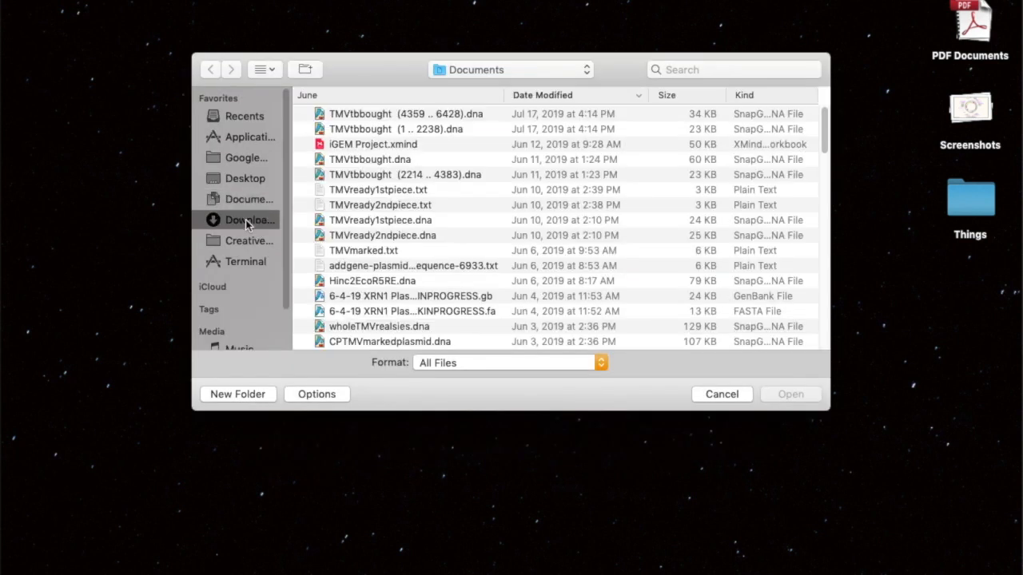
click(249, 220)
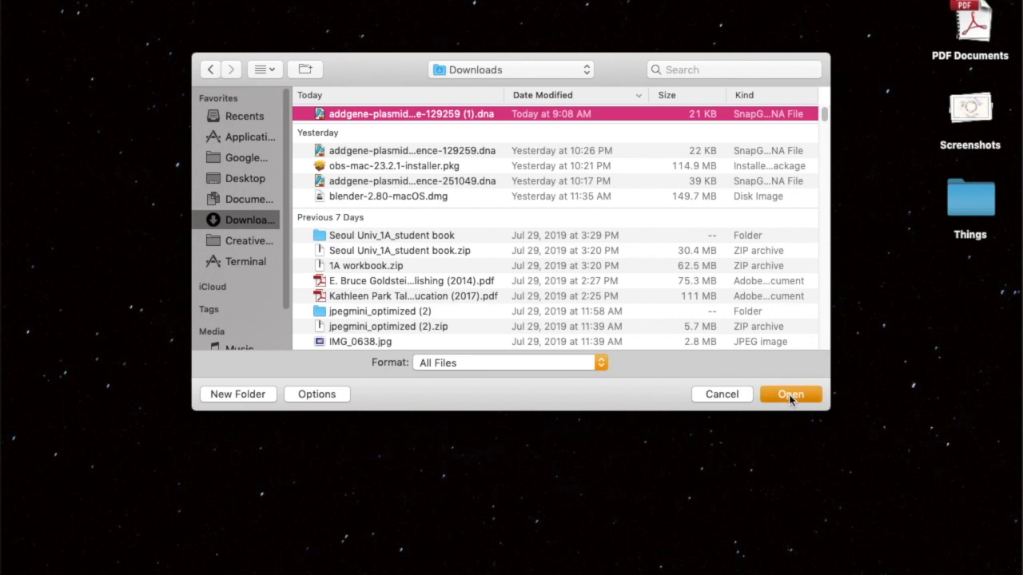
click(789, 393)
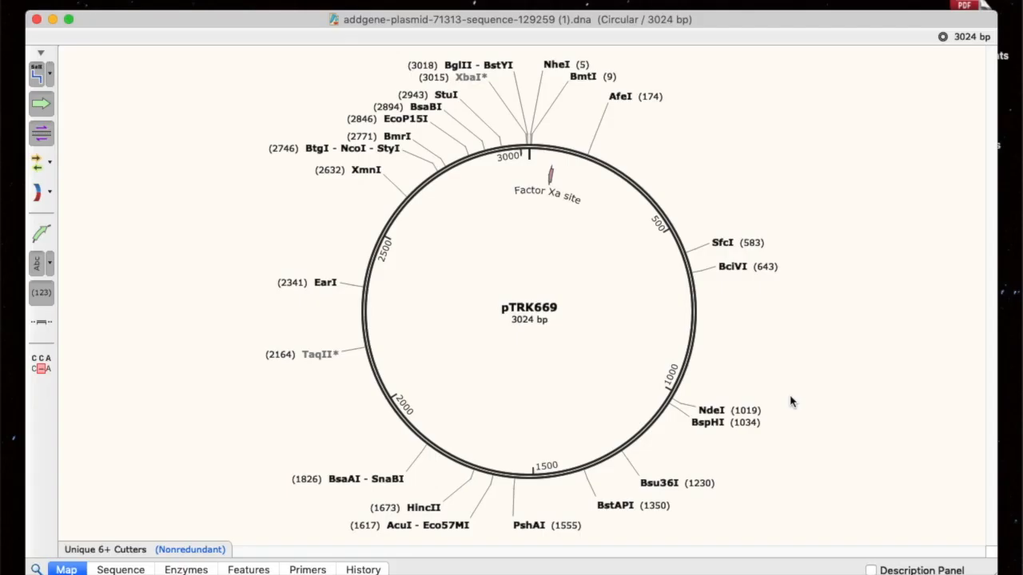
mouse_move(797, 400)
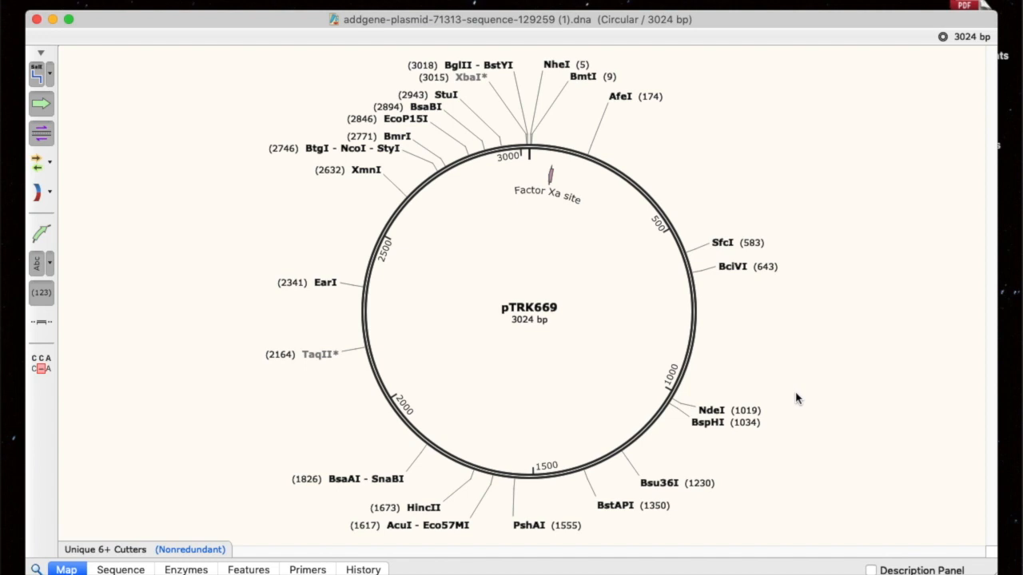
mouse_move(741, 275)
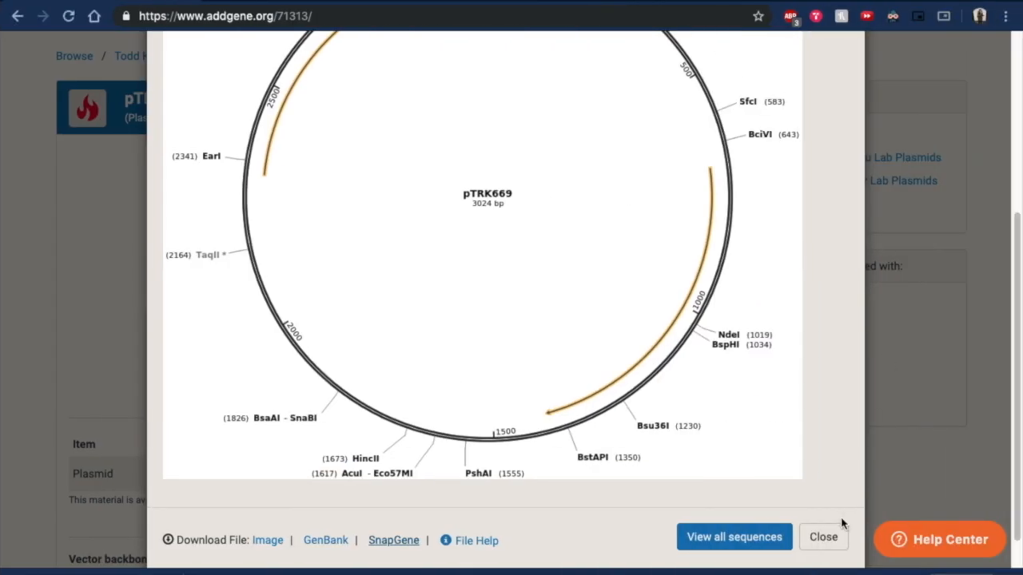
- Close the enlarged map and copy the NC_001497.2 CaMV genome FASTA sequence from NCBI
click(823, 537)
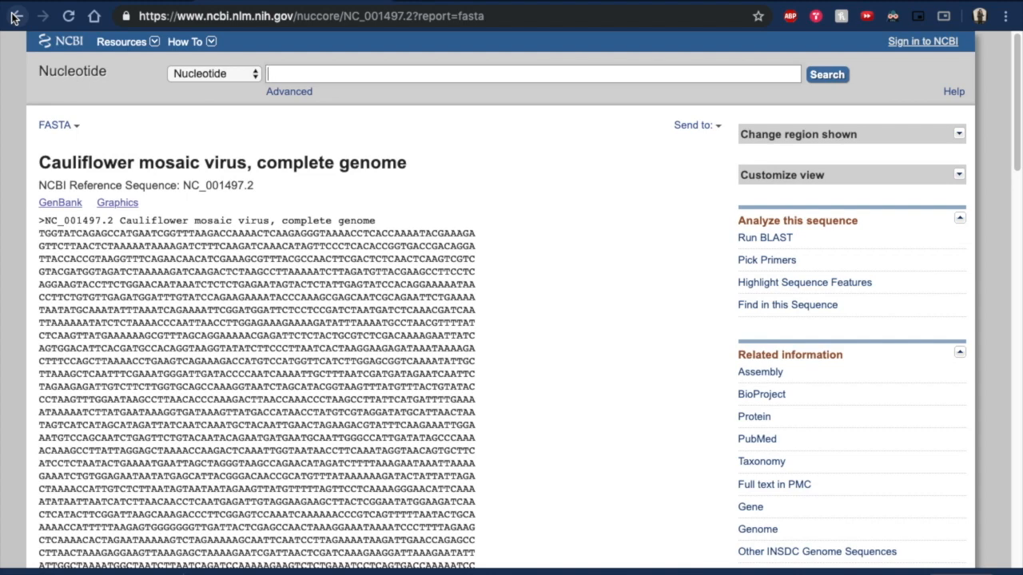
scroll(down, 3)
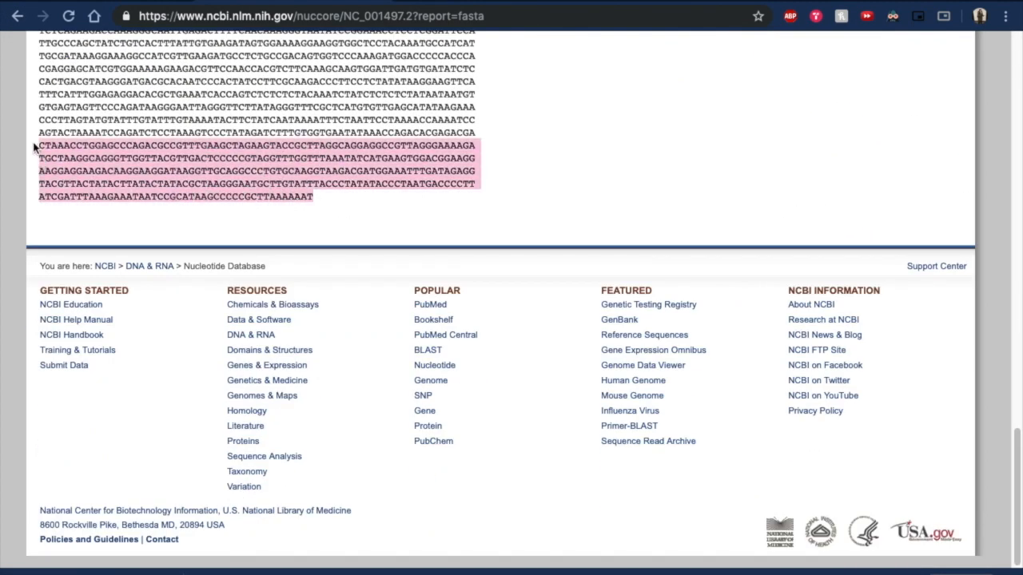
scroll(up, 3)
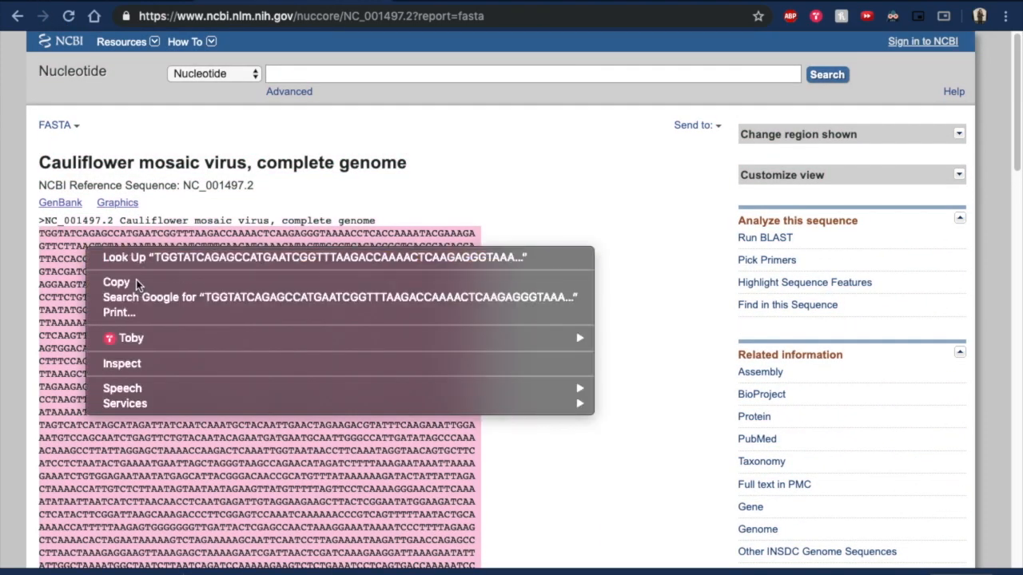
click(537, 217)
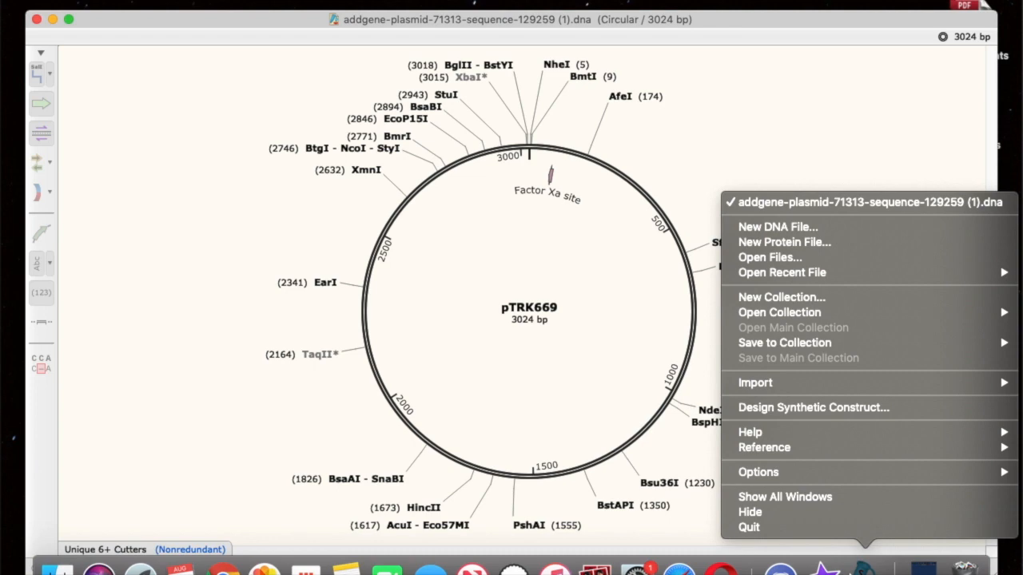
mouse_move(805, 271)
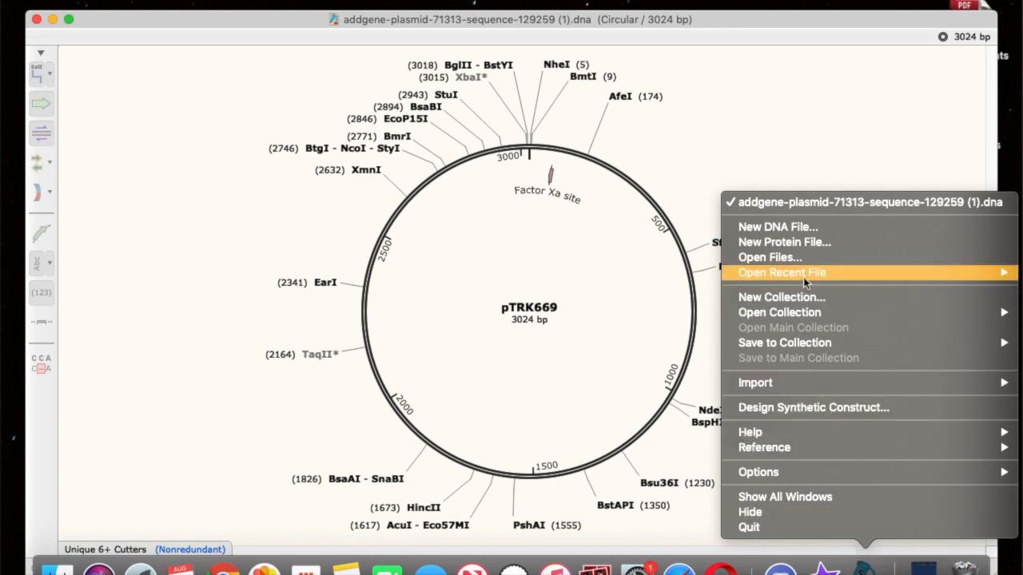
mouse_move(777, 227)
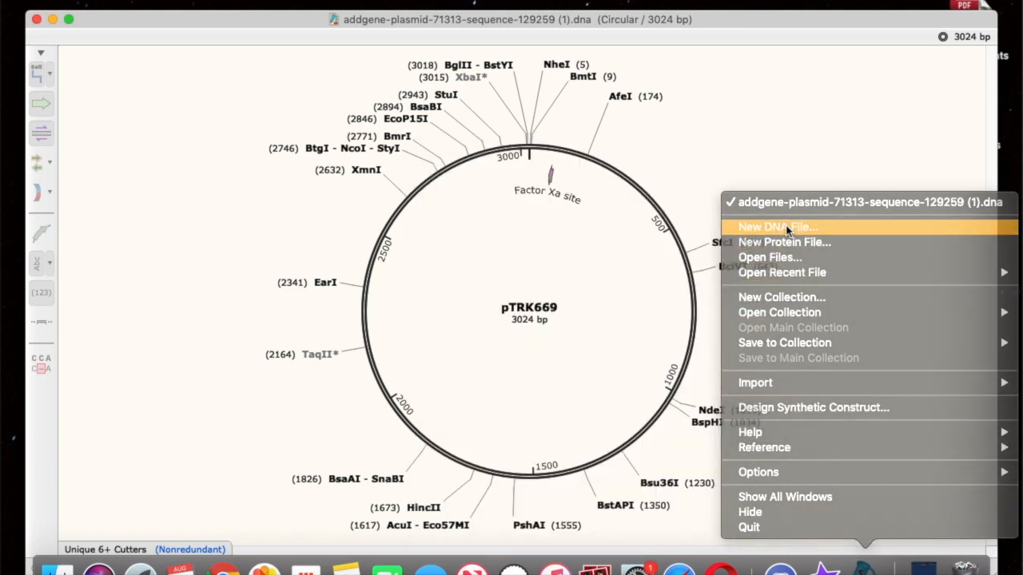
- Create a new DNA file from the pasted 8024 bp CaMV sequence, named CMV.dna
click(776, 227)
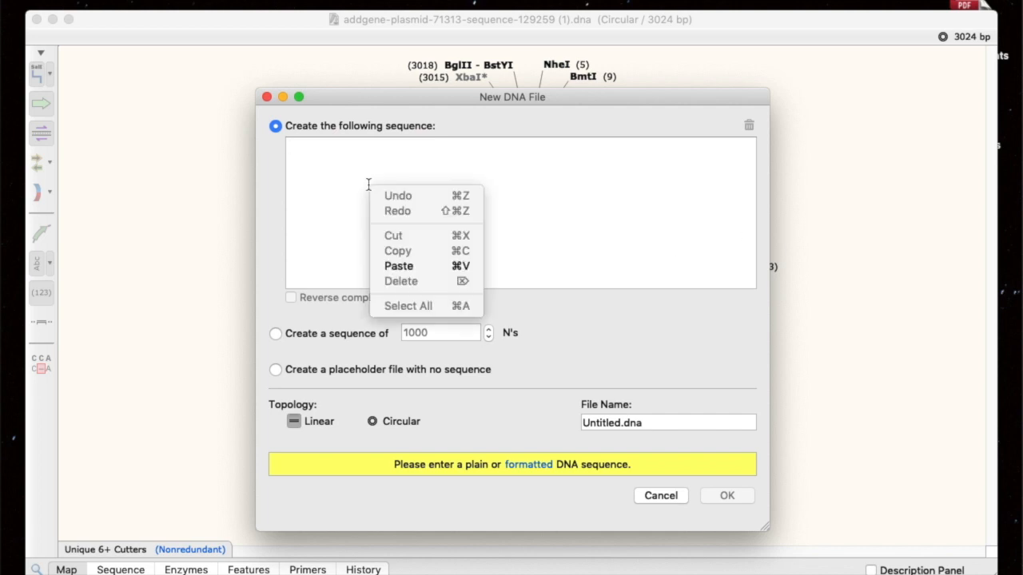
click(399, 266)
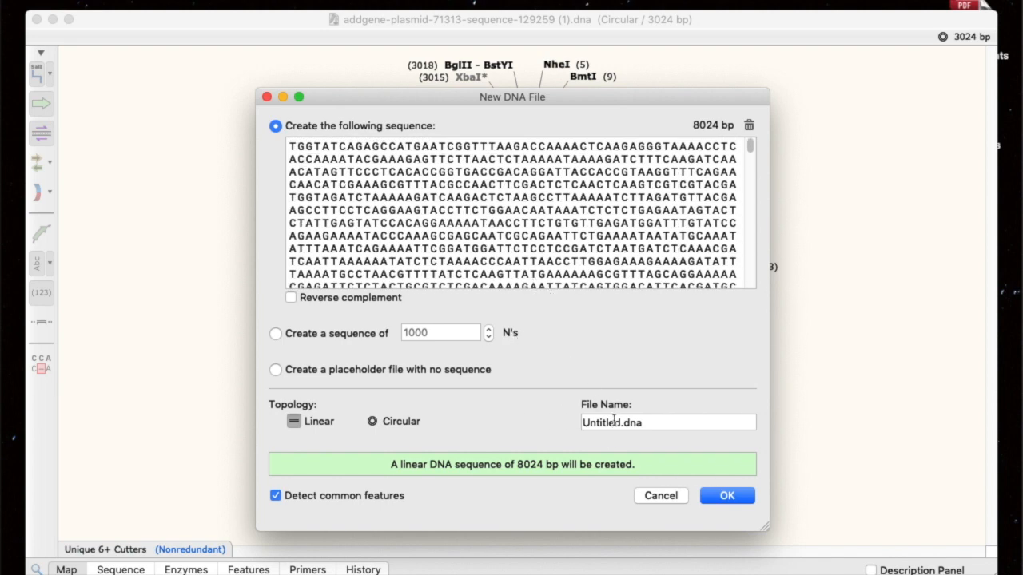
double_click(614, 422)
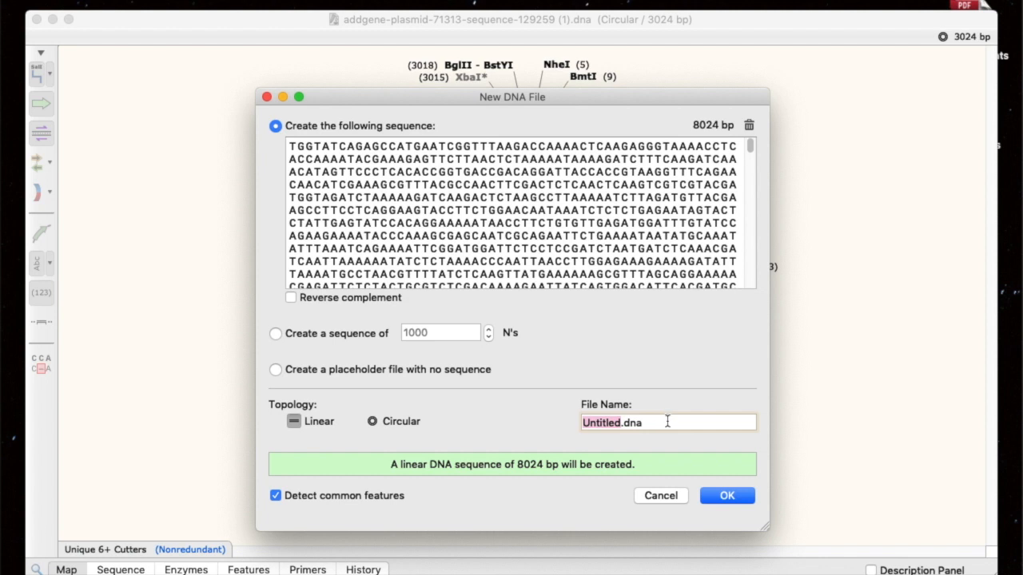
text(CMV.dna)
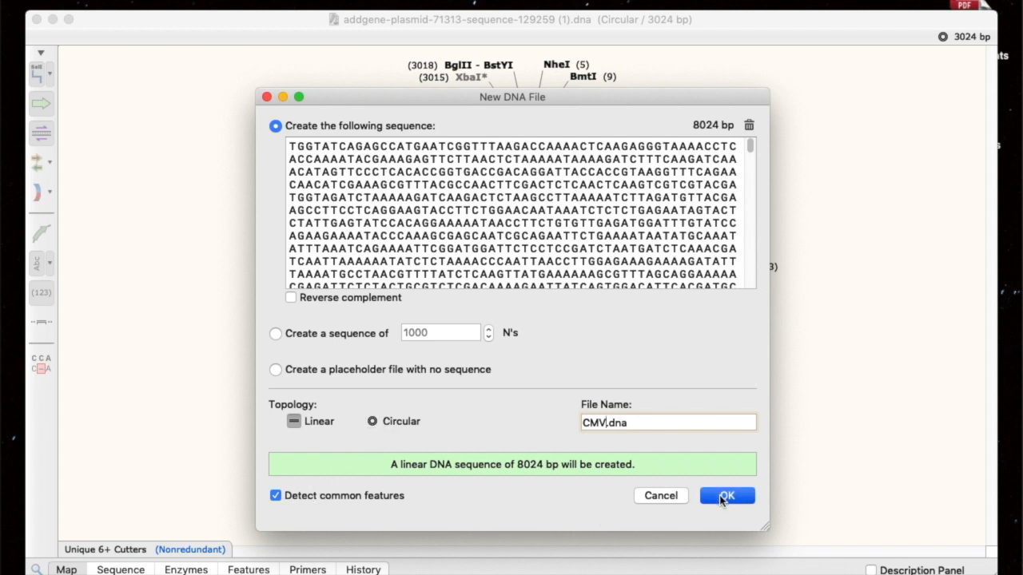
click(725, 495)
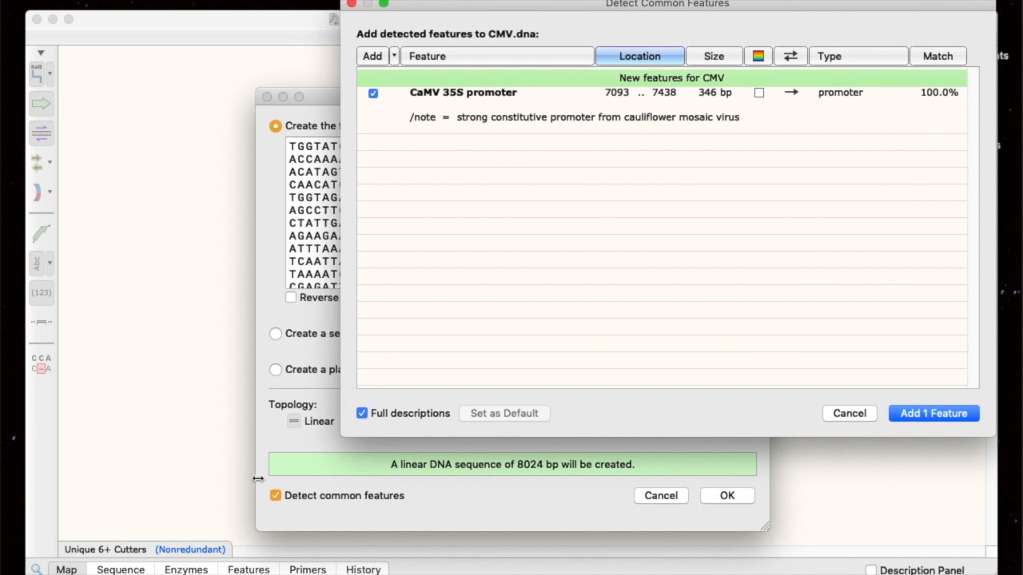
mouse_move(527, 6)
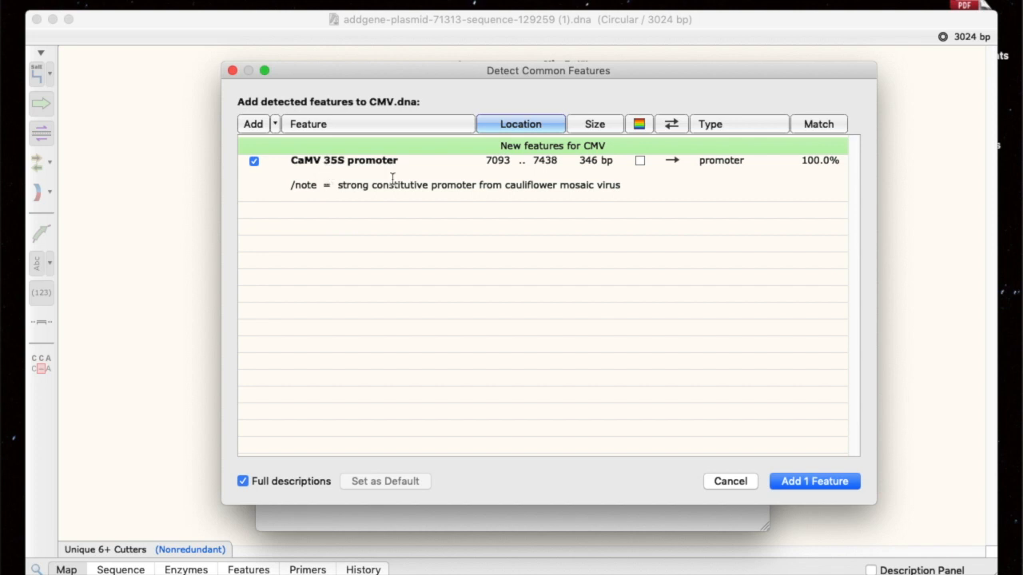
- Add the detected CaMV 35S promoter feature (7093..7438) to the CMV sequence
click(640, 125)
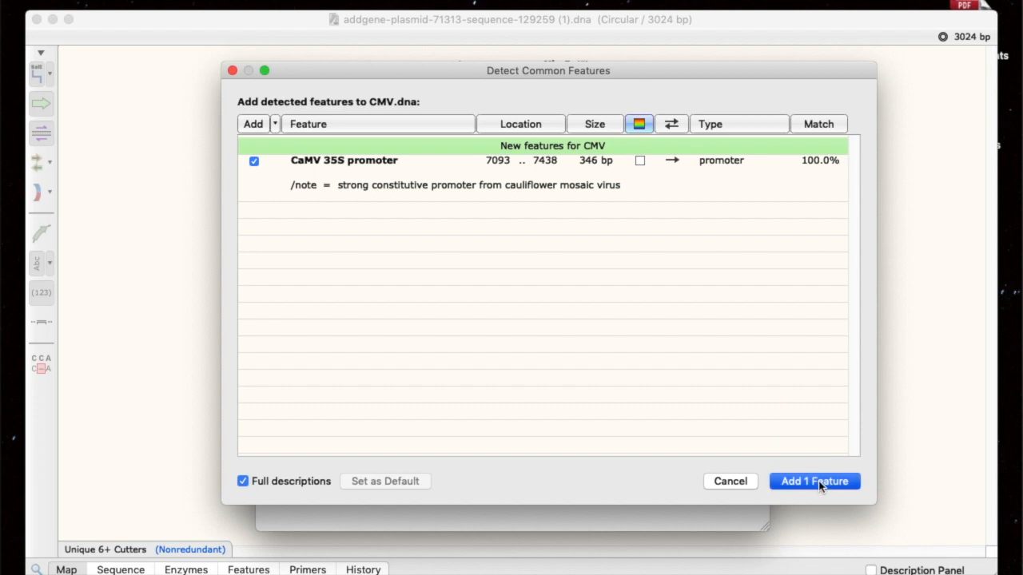
click(815, 481)
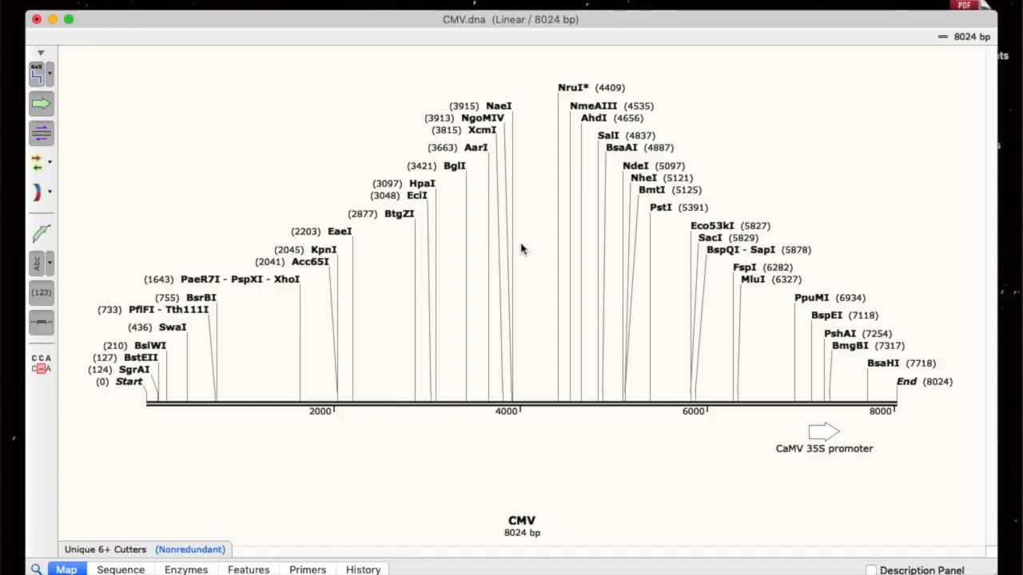
mouse_move(536, 356)
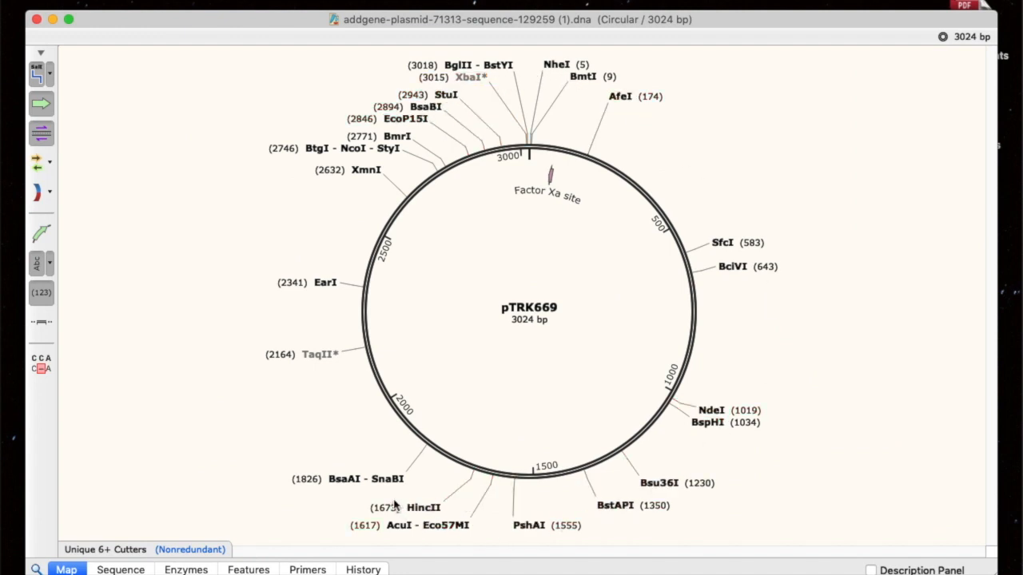
- Switch to pTRK669 and keep the Unique 6+ Cutters enzyme set on its map
click(345, 479)
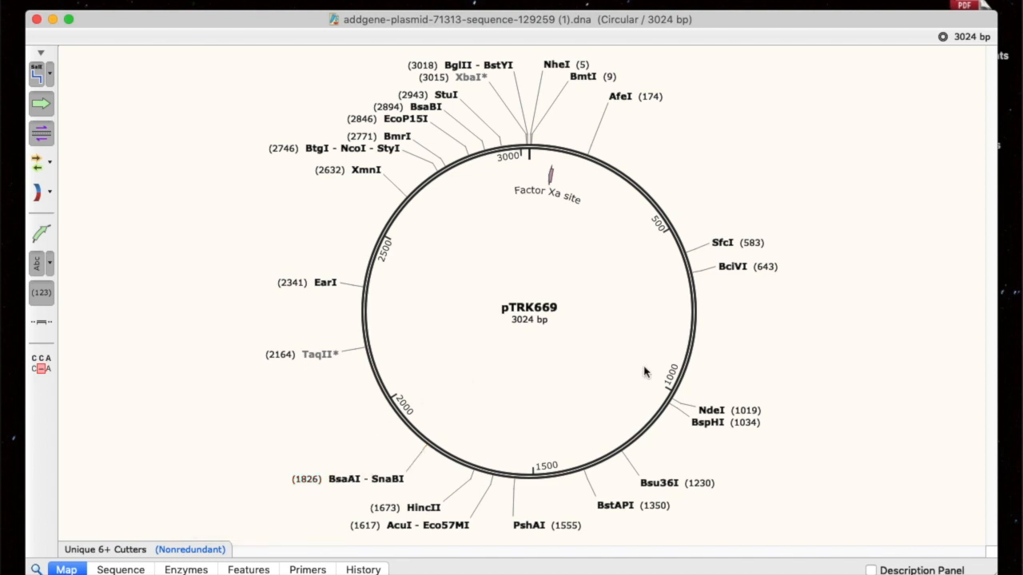
mouse_move(23, 80)
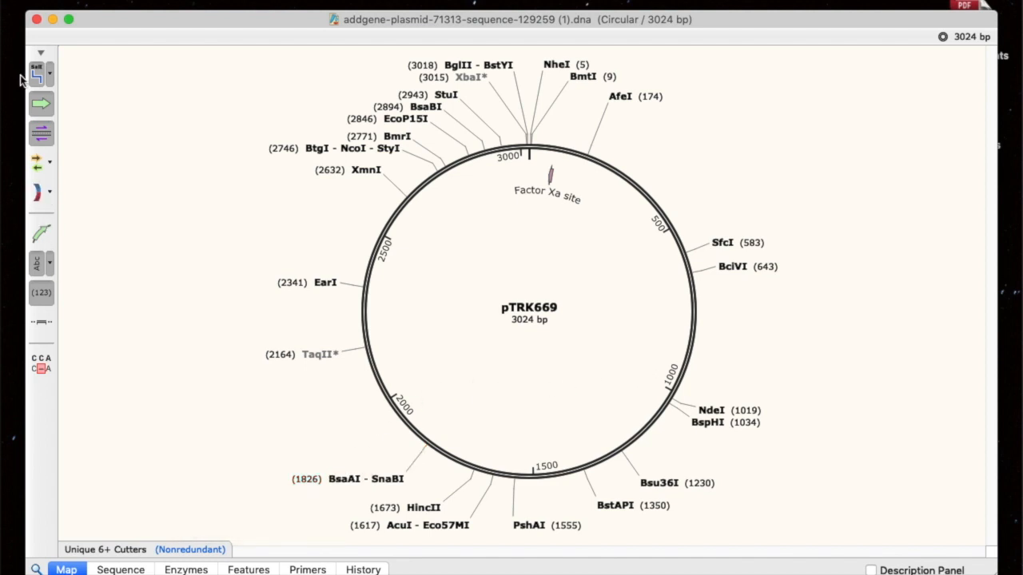
click(39, 73)
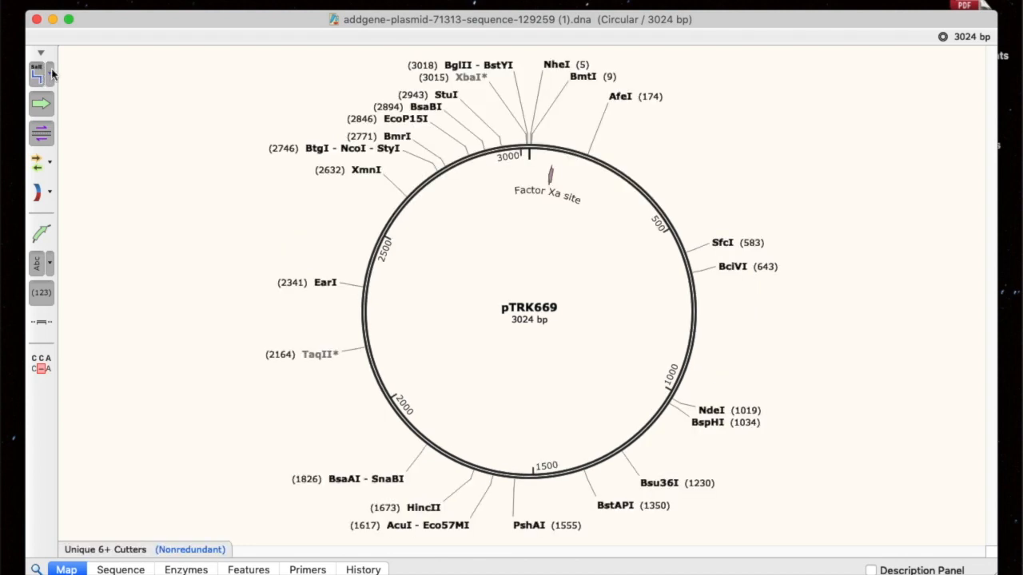
click(42, 72)
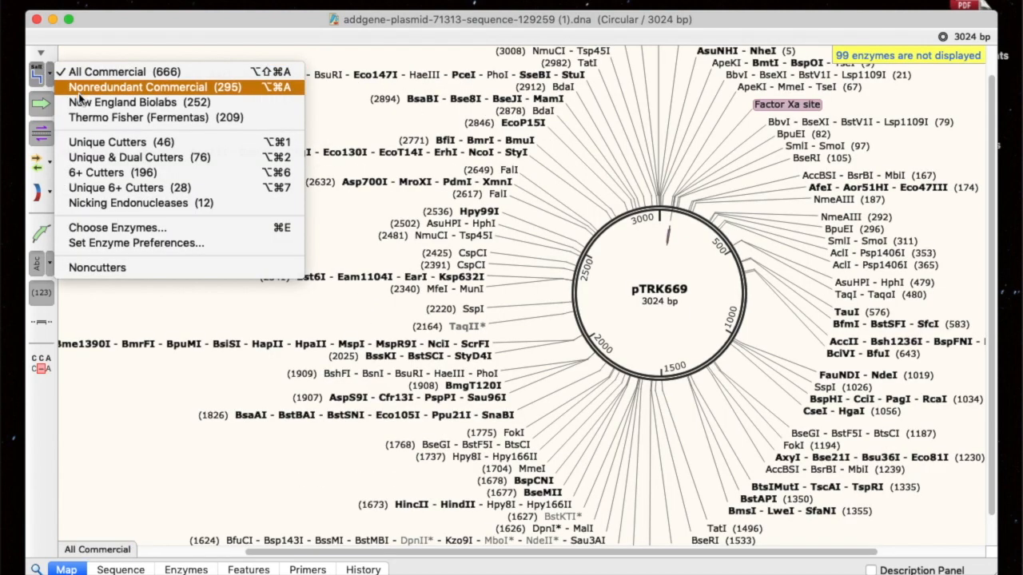
click(138, 86)
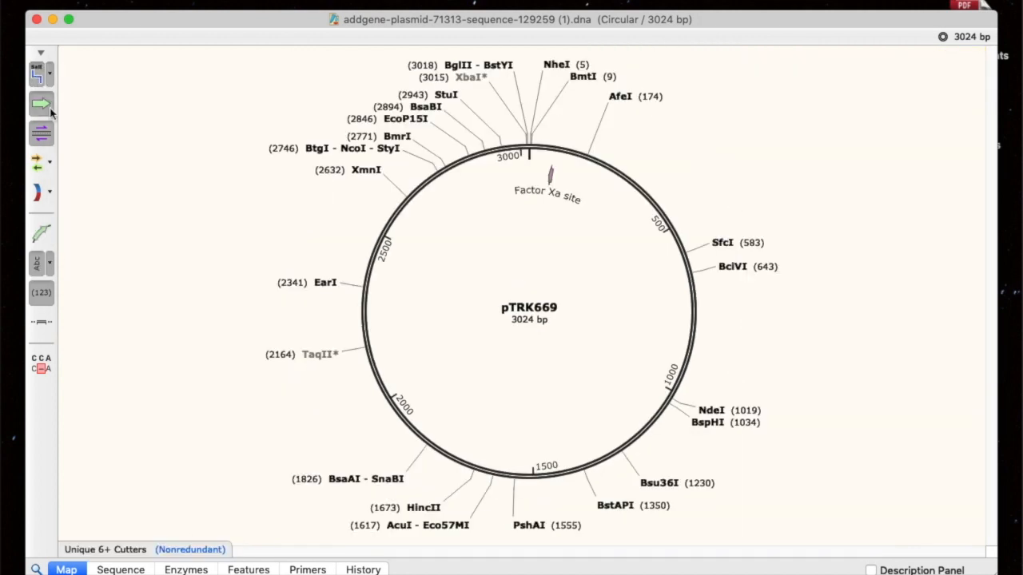
mouse_move(40, 163)
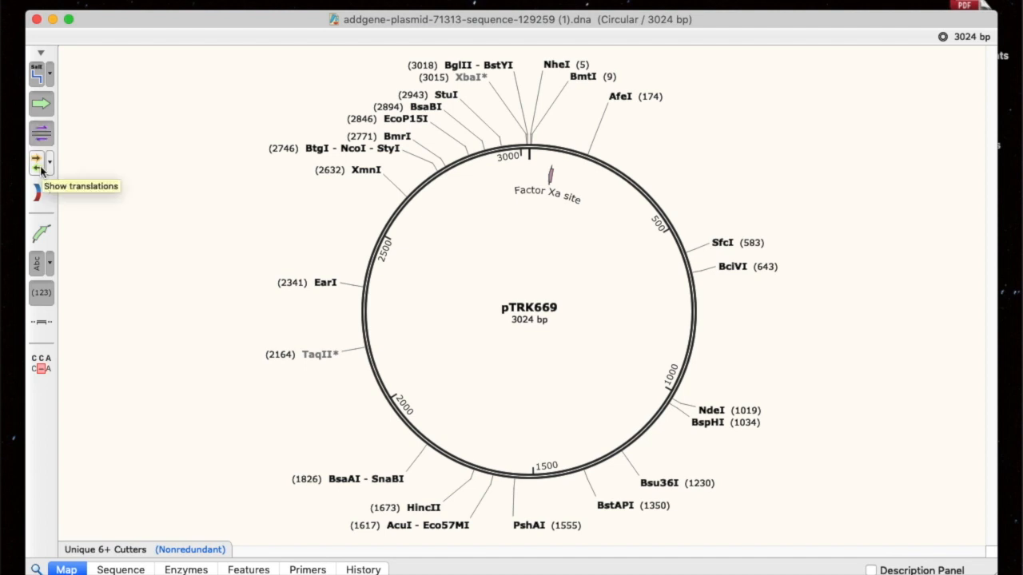
- Show open reading frames as arcs on the pTRK669 map, with DNA colouring and feature labels on
click(50, 192)
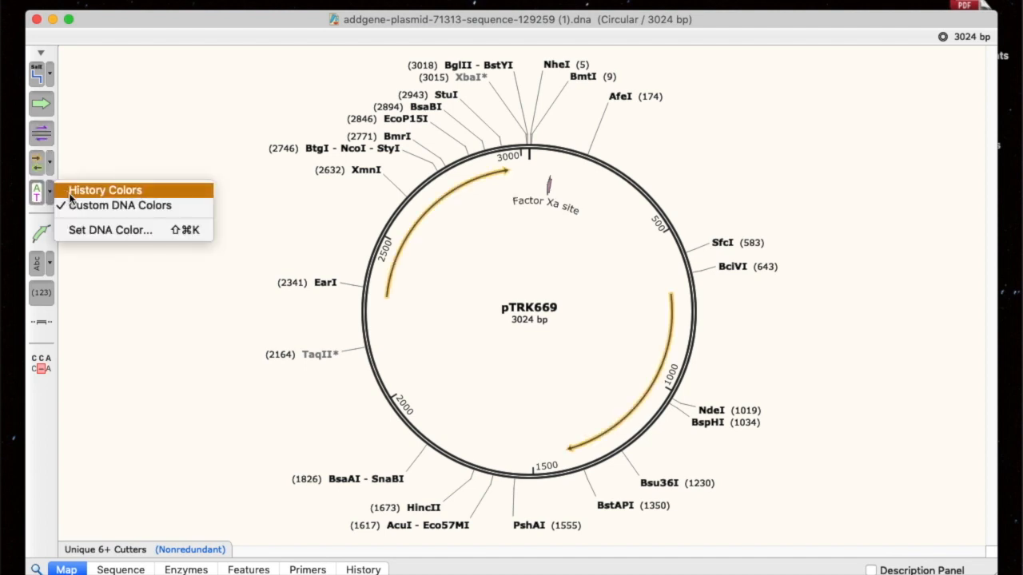
click(105, 189)
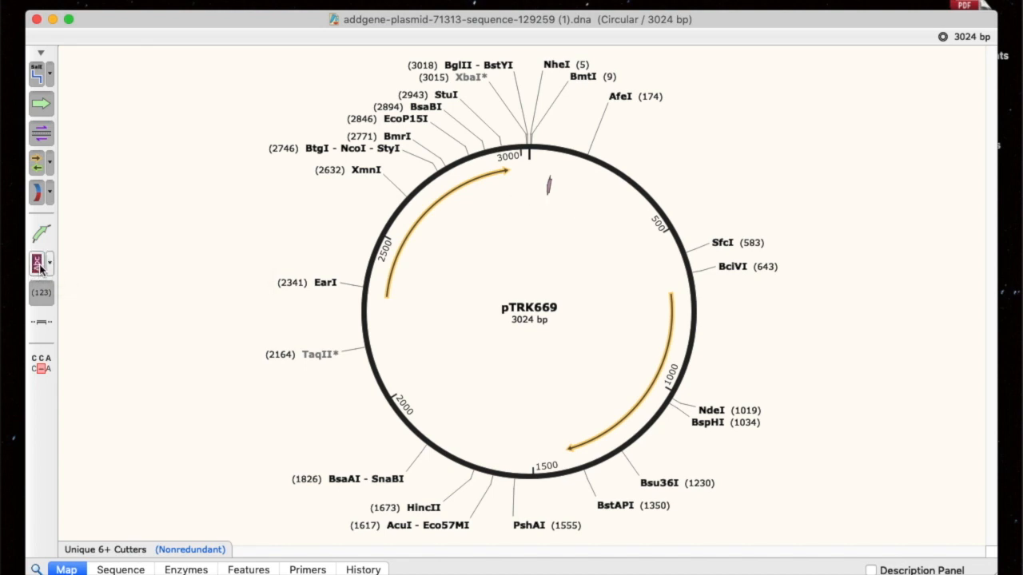
click(36, 262)
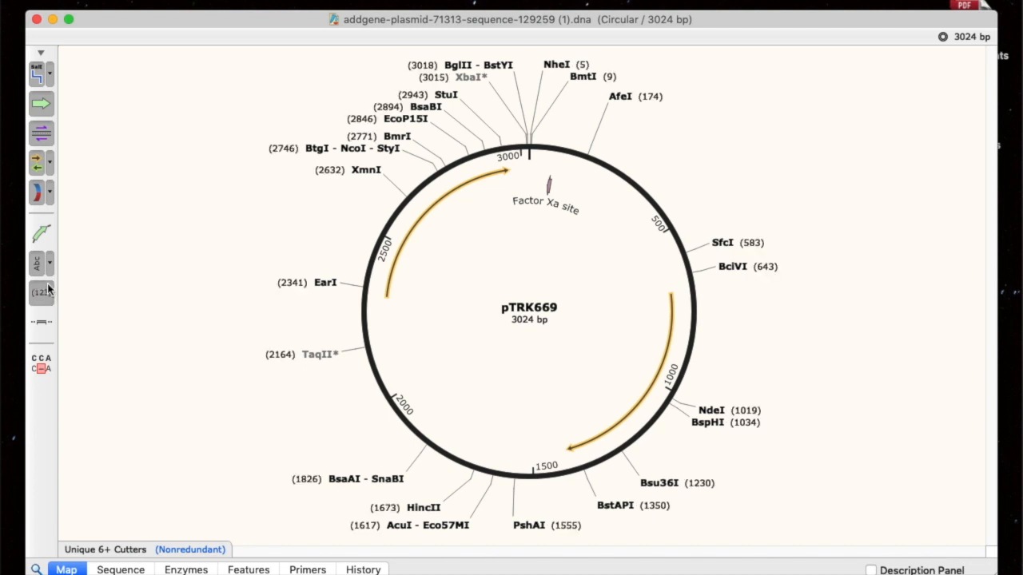
mouse_move(40, 323)
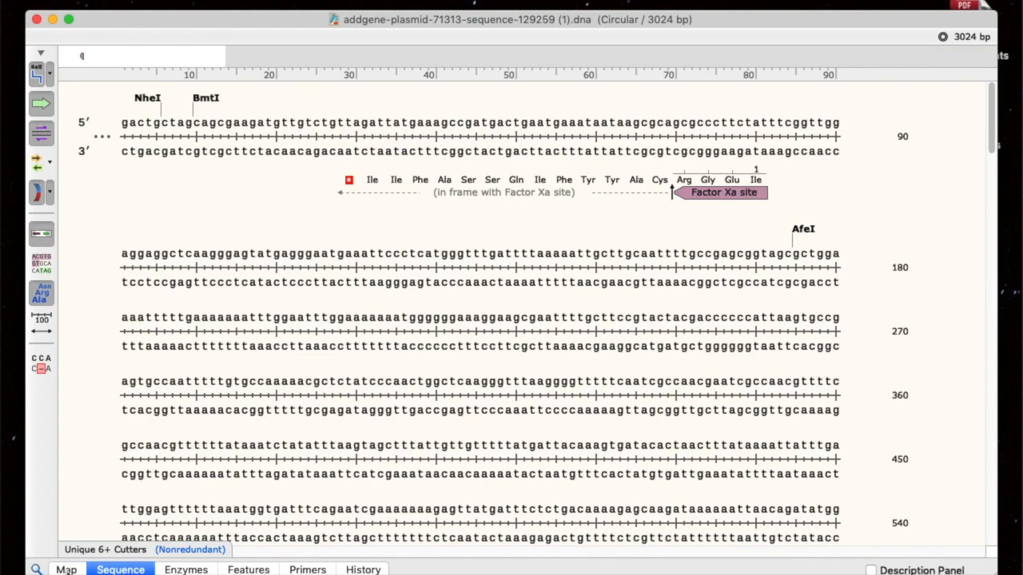
- Scroll down through the pTRK669 sequence view
scroll(down, 3)
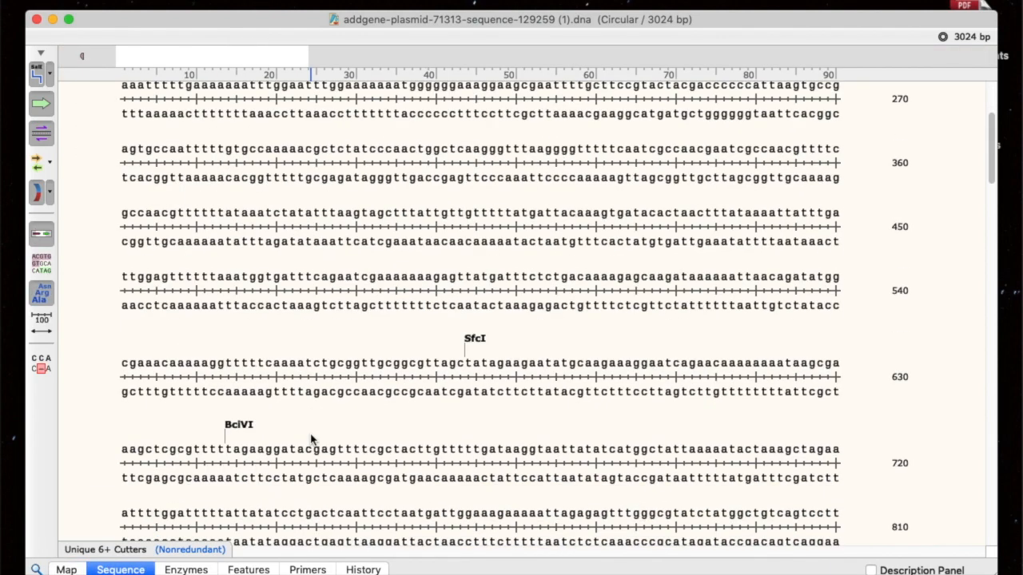
scroll(down, 3)
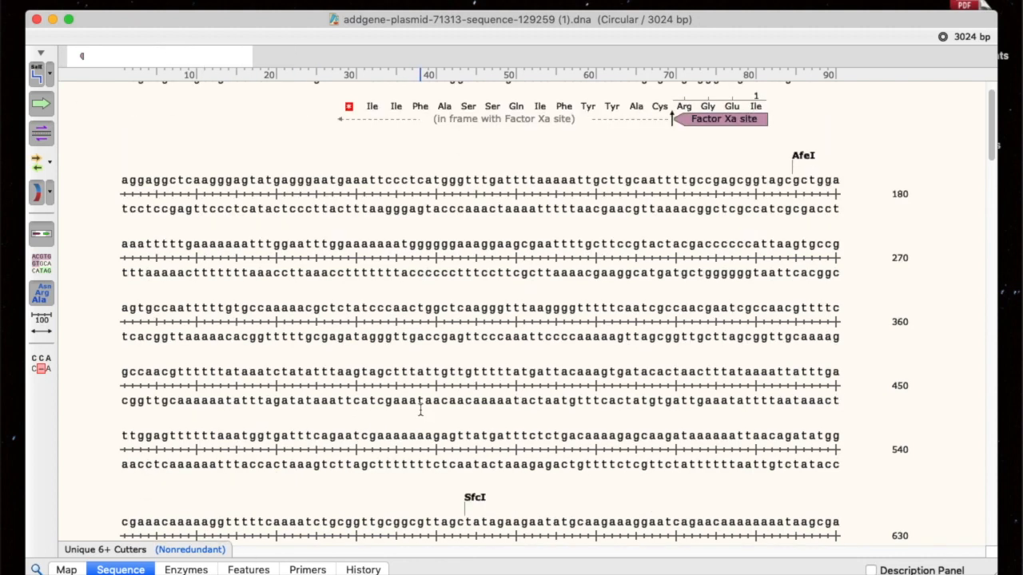
scroll(down, 3)
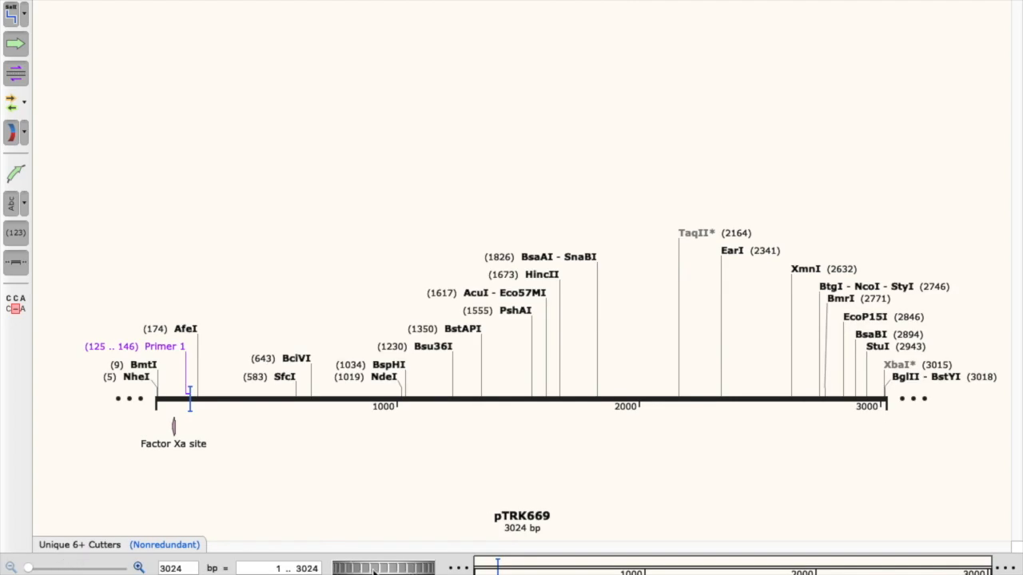
- Bring the addgene-plasmid-87024 SNAP-tag plasmid document to the front
click(122, 569)
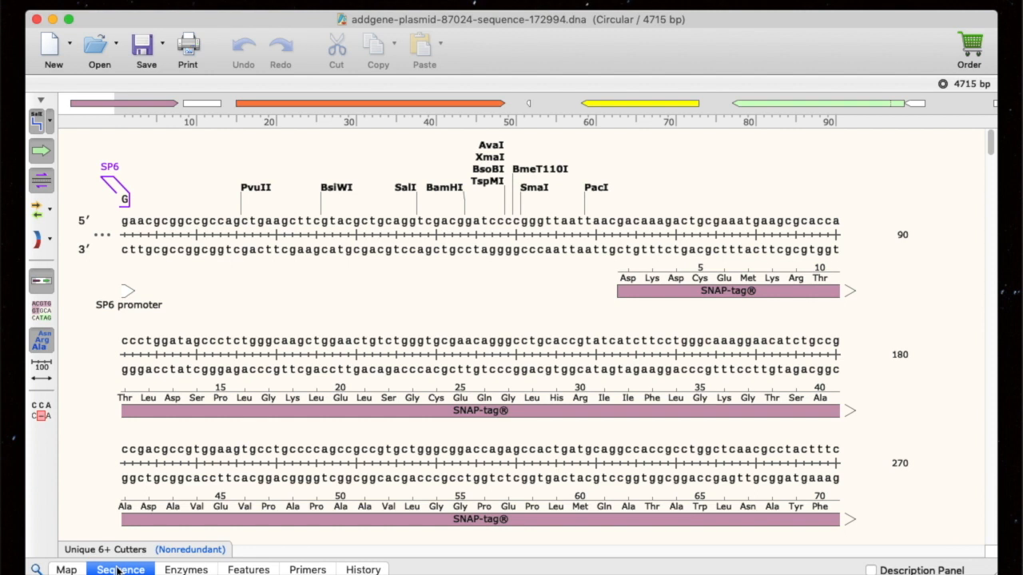
mouse_move(188, 45)
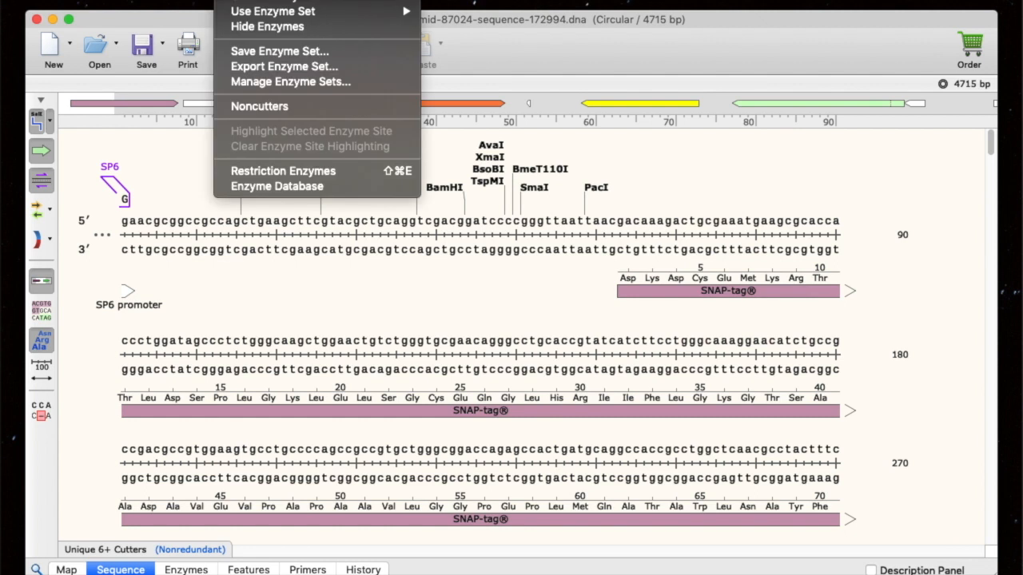
mouse_move(251, 208)
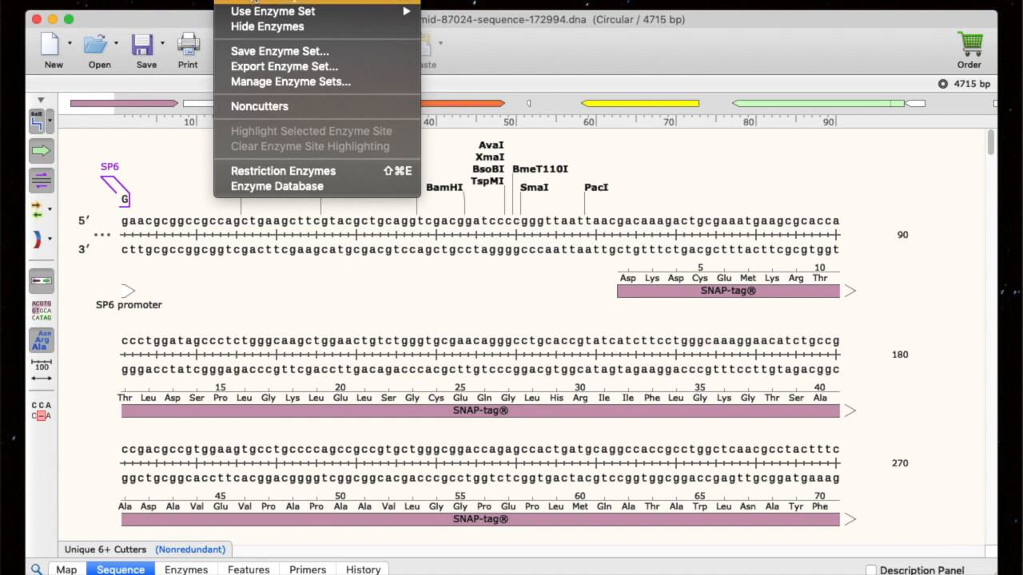
mouse_move(272, 9)
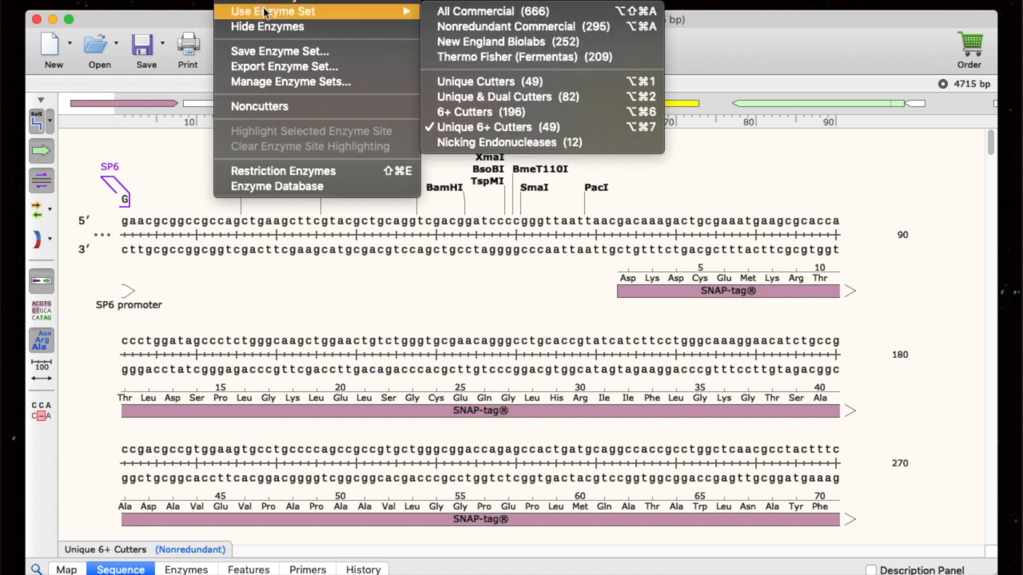
mouse_move(412, 14)
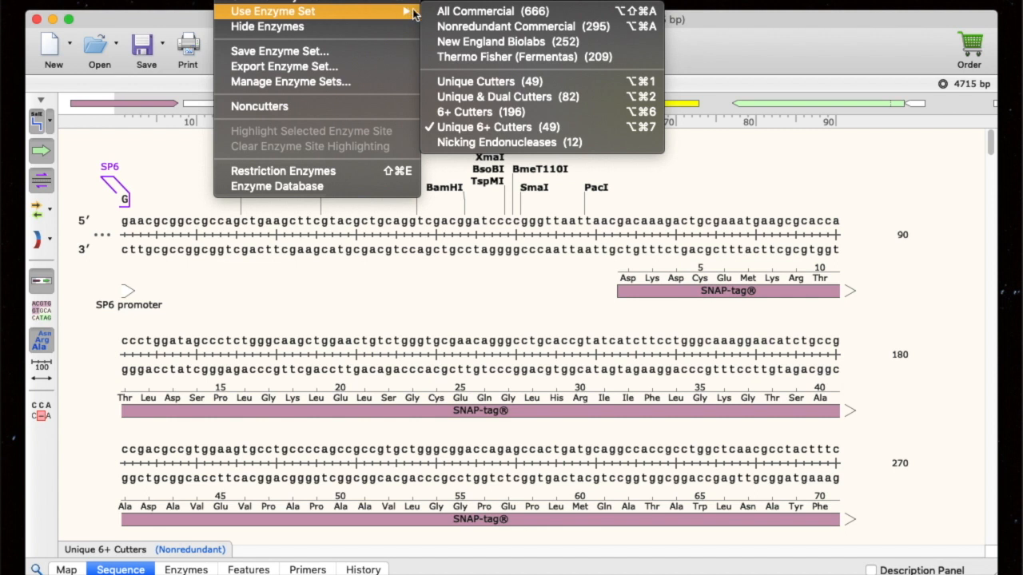
mouse_move(480, 112)
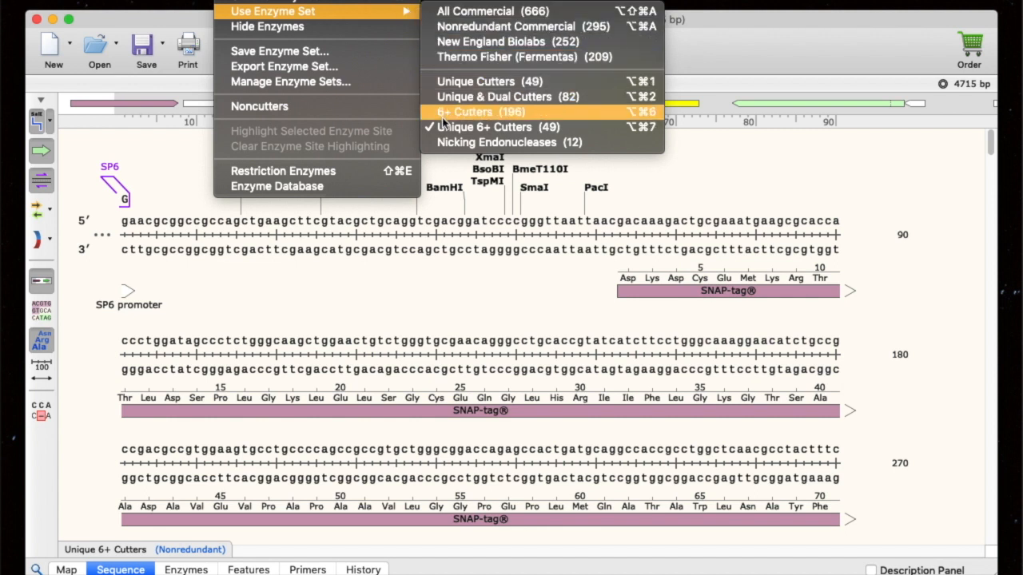
mouse_move(482, 126)
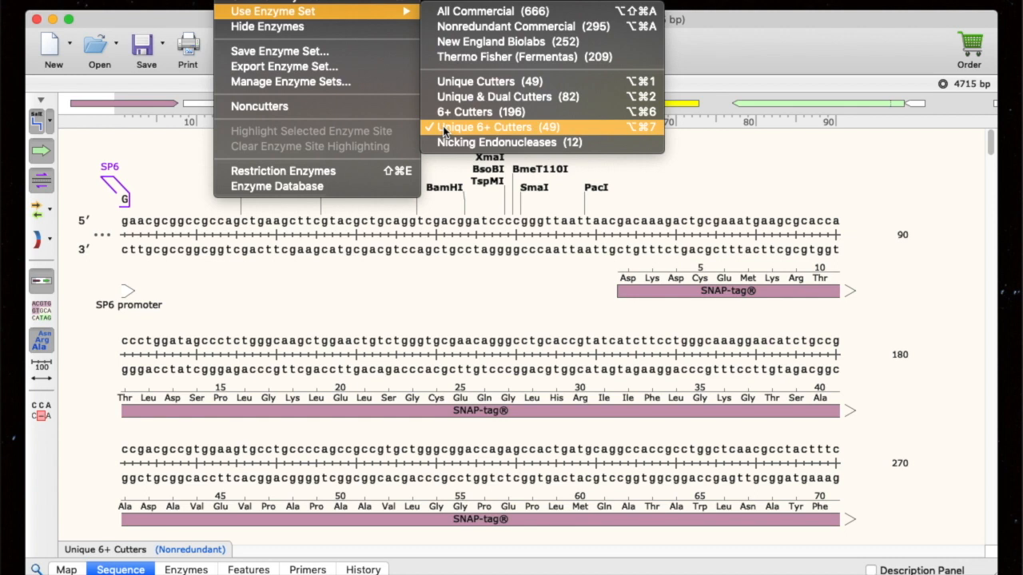
click(489, 128)
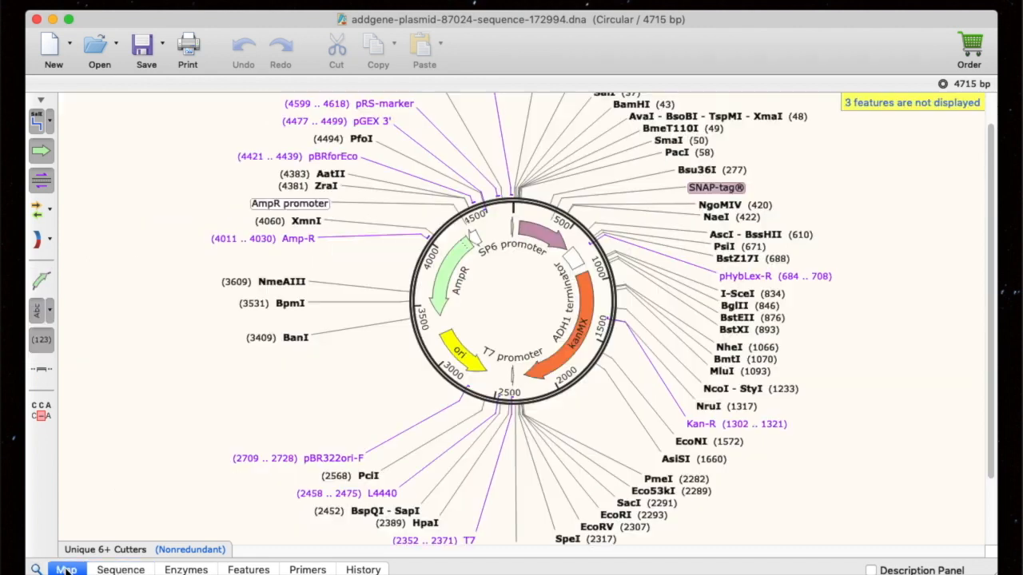
mouse_move(527, 200)
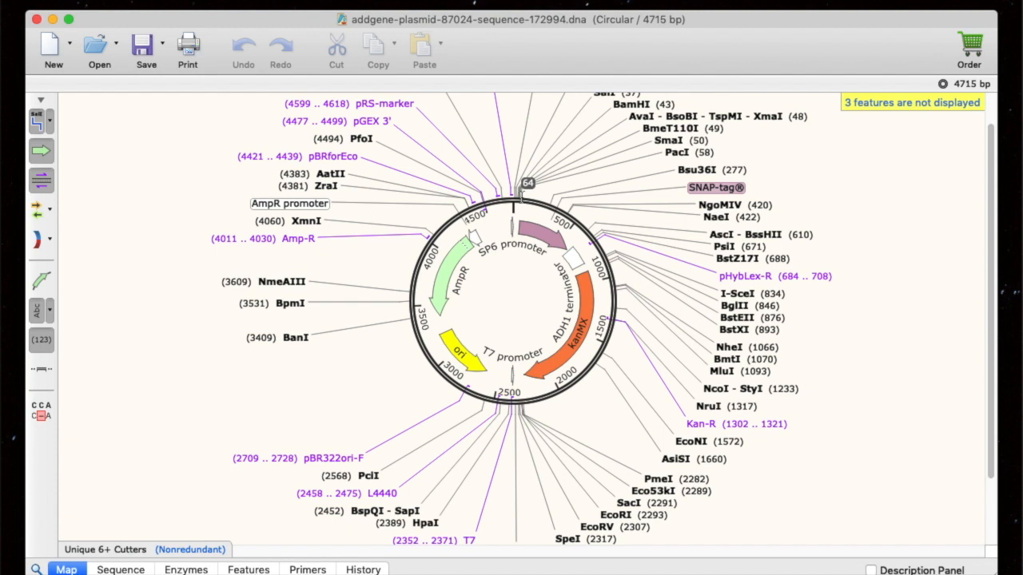
- Select the circular-map region from the top through the SNAP-tag feature
drag(526, 183, 607, 300)
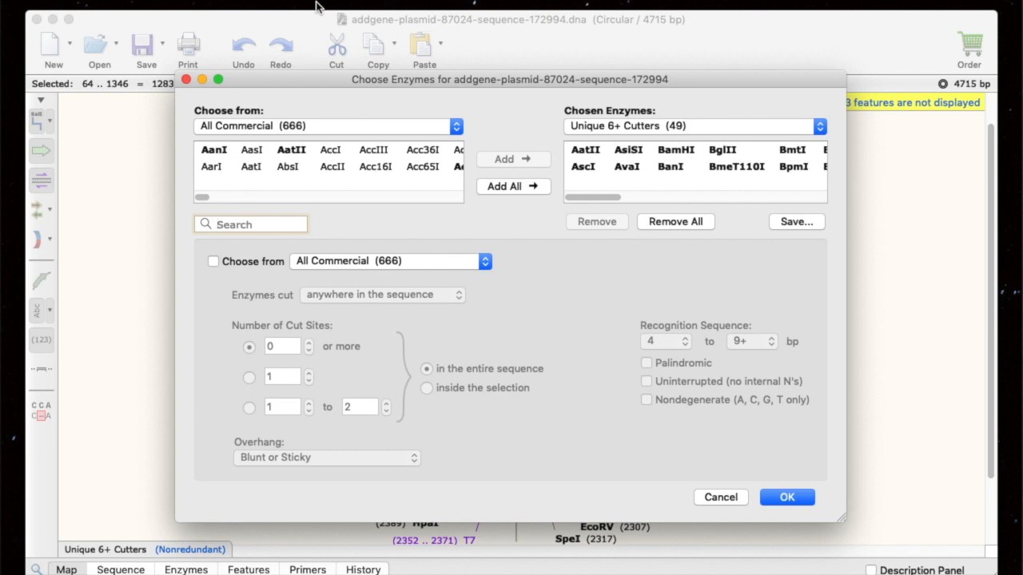
- Filter Unique 6+ Cutters to enzymes cutting exactly once, only inside the selection (17 enzymes)
click(214, 262)
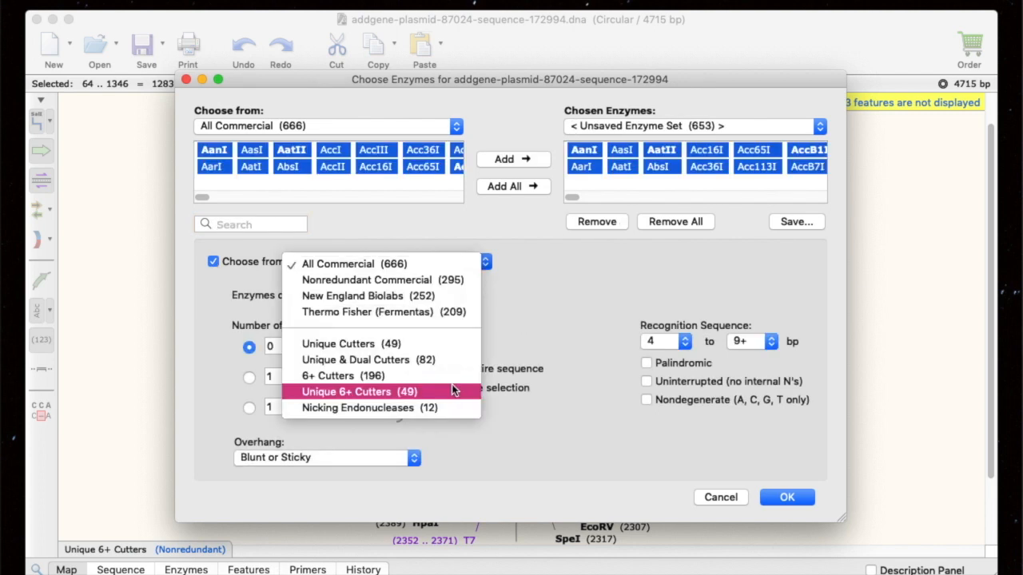
click(347, 392)
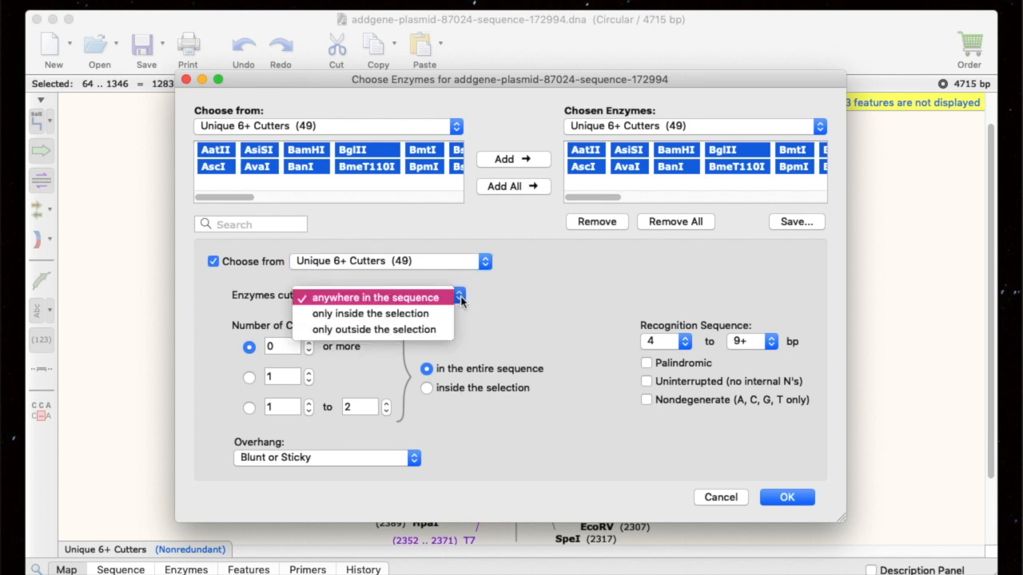
mouse_move(371, 313)
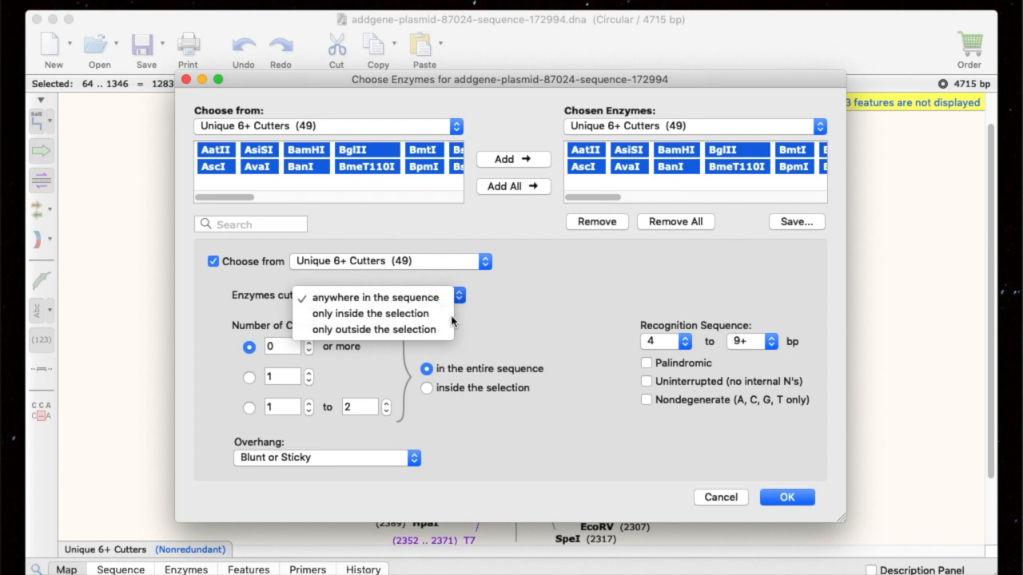
click(364, 312)
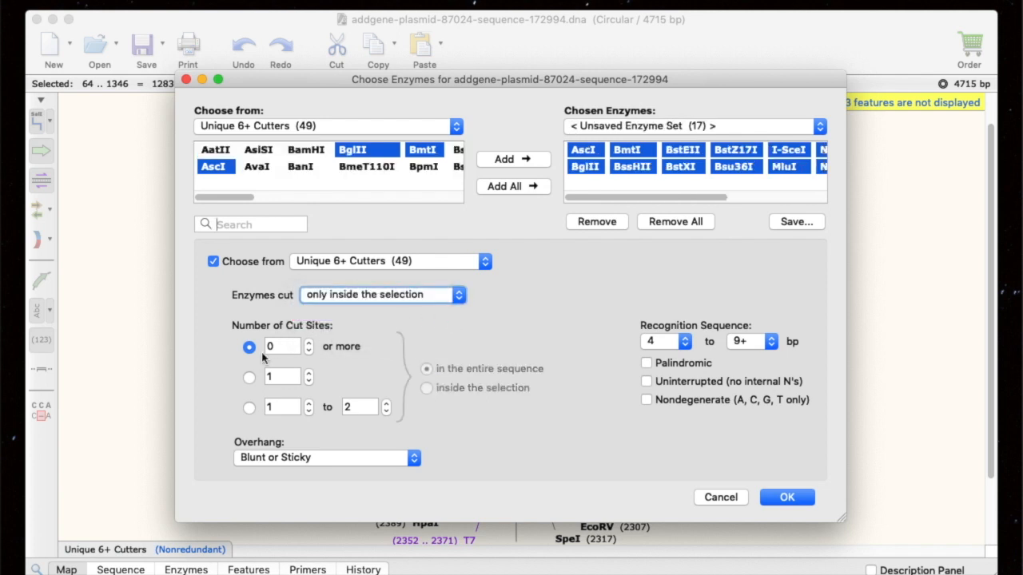
click(250, 377)
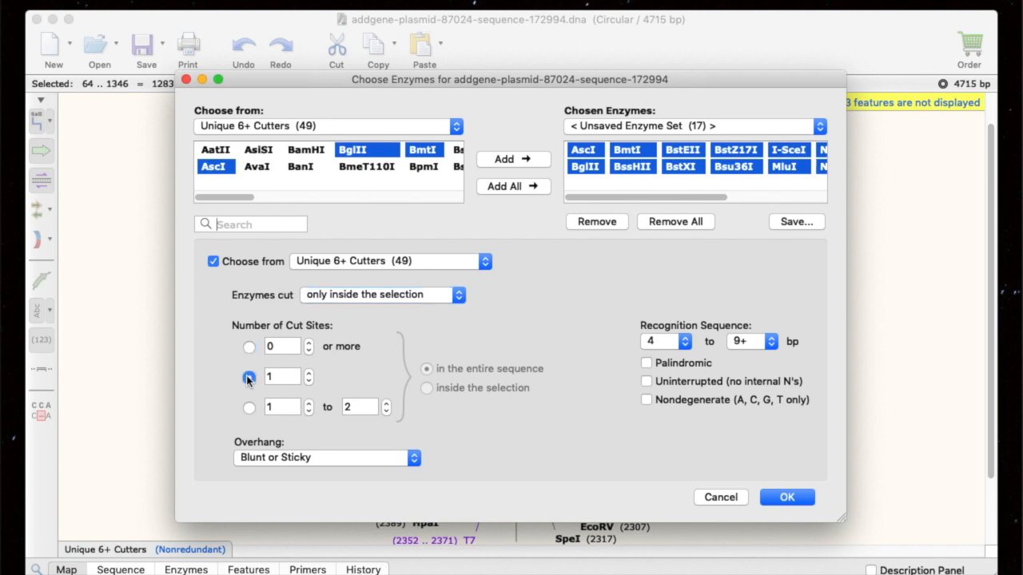
click(249, 377)
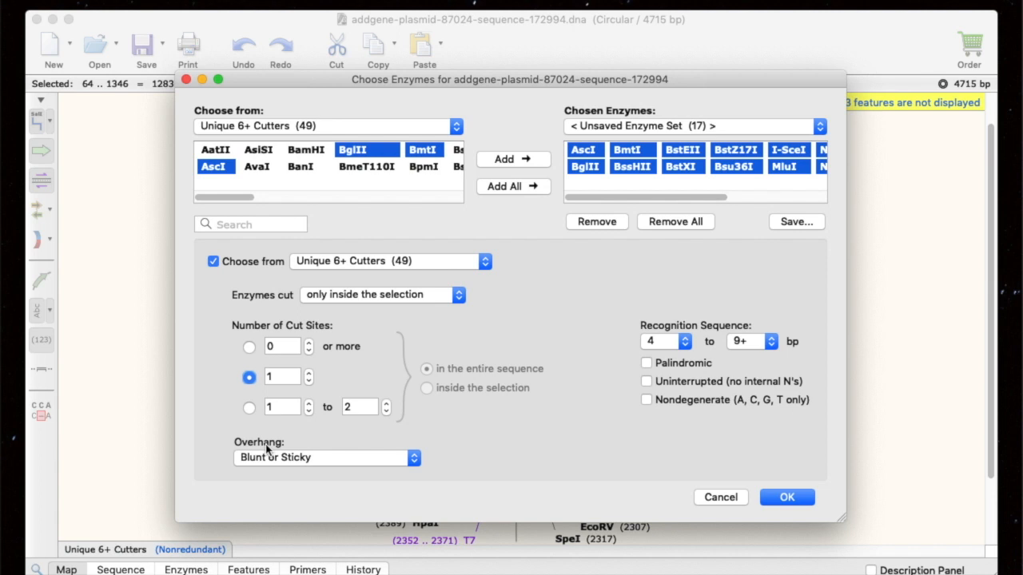
mouse_move(307, 448)
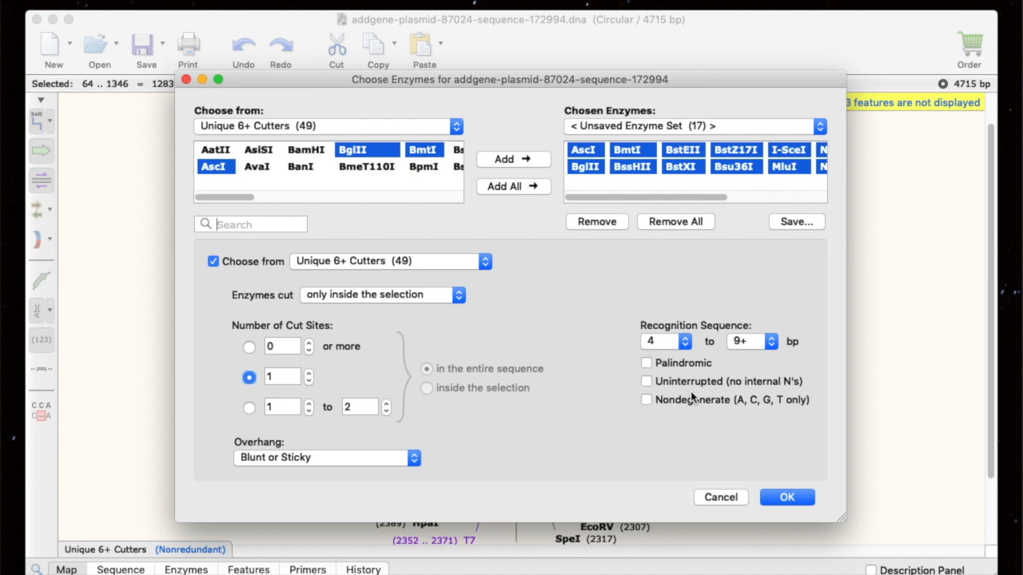
mouse_move(694, 383)
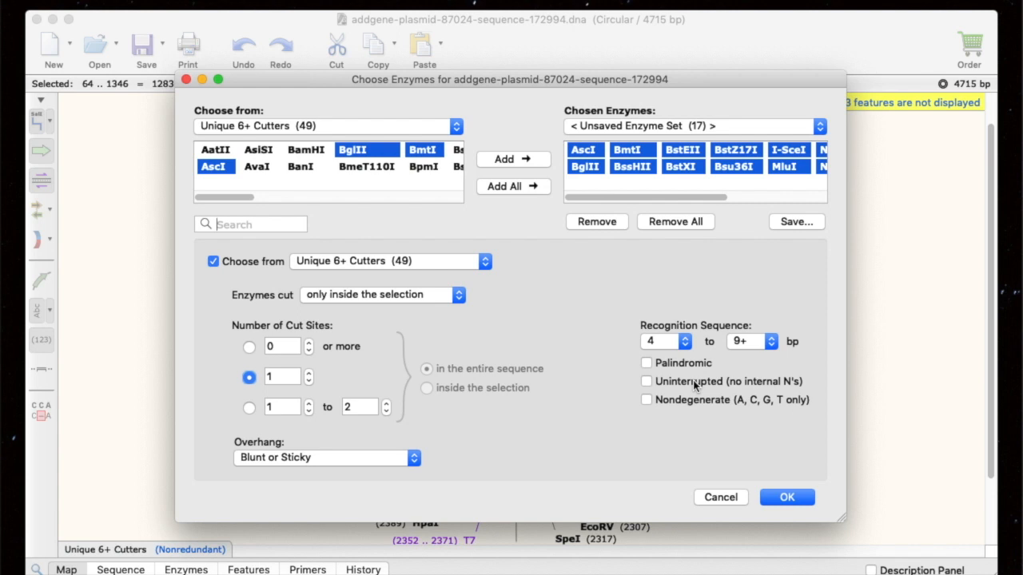
mouse_move(817, 234)
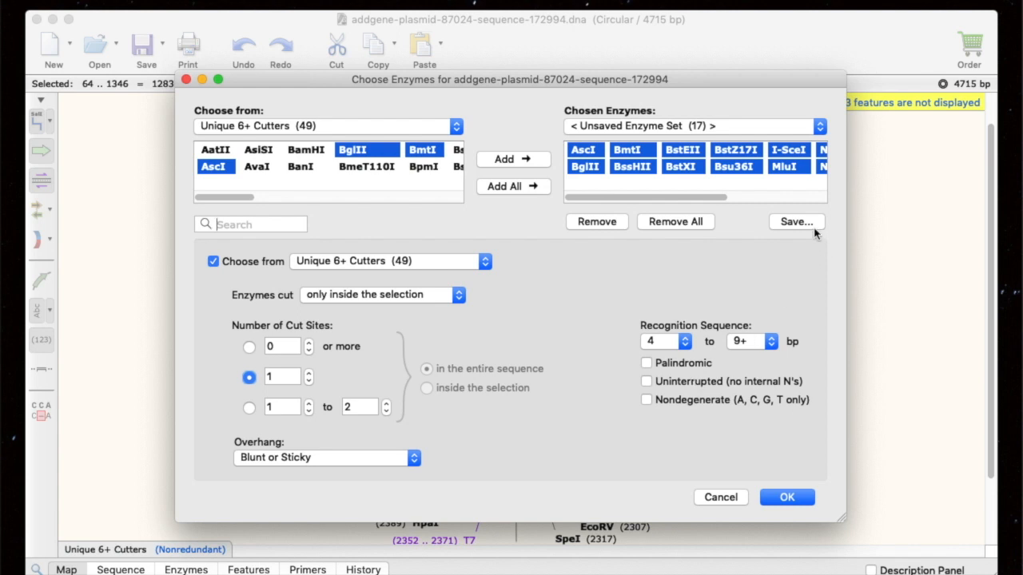
mouse_move(799, 215)
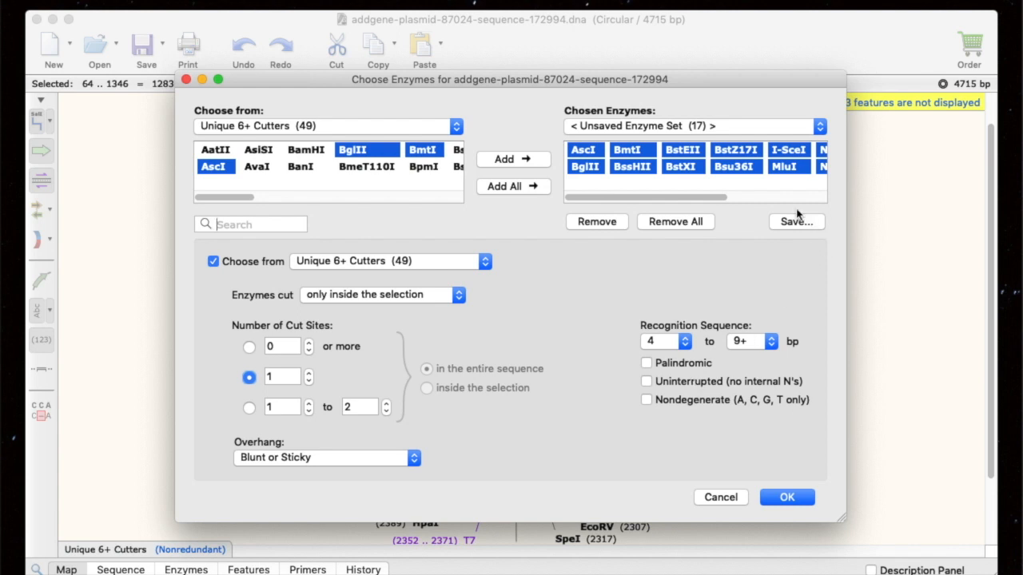
click(690, 125)
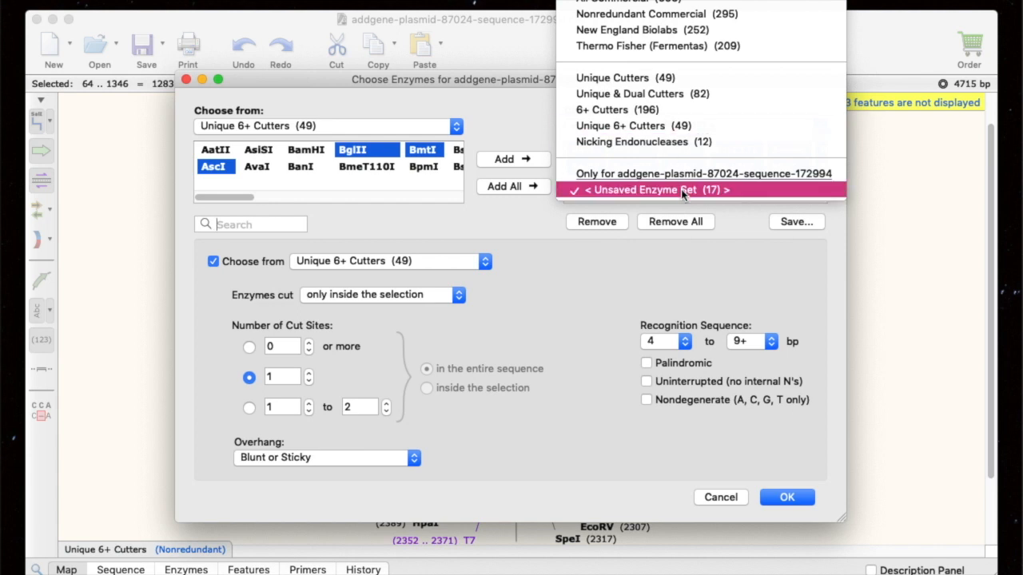
click(647, 188)
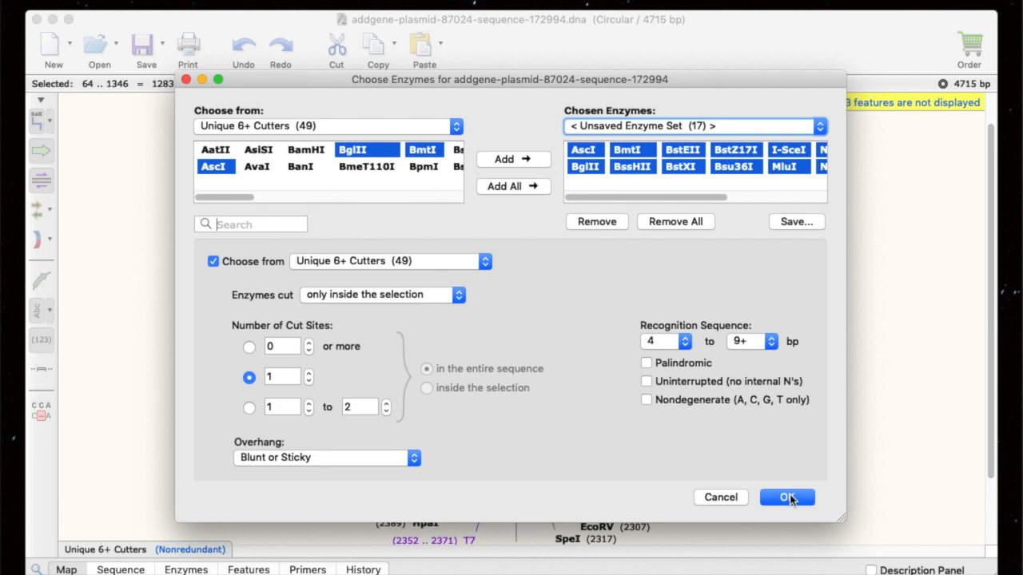
- Apply the unsaved 17-enzyme set so its cut sites appear on the plasmid map
click(786, 497)
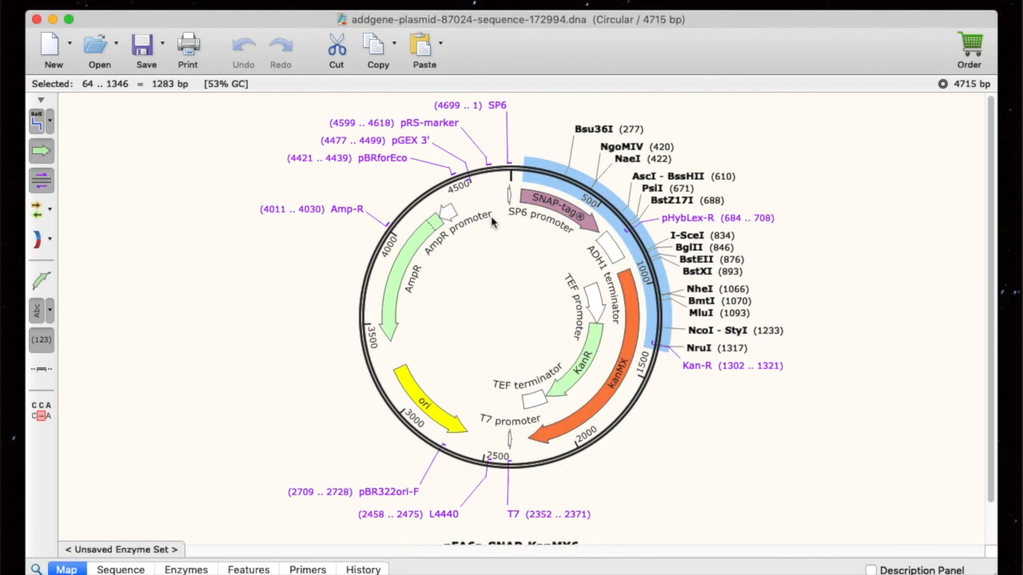
mouse_move(416, 112)
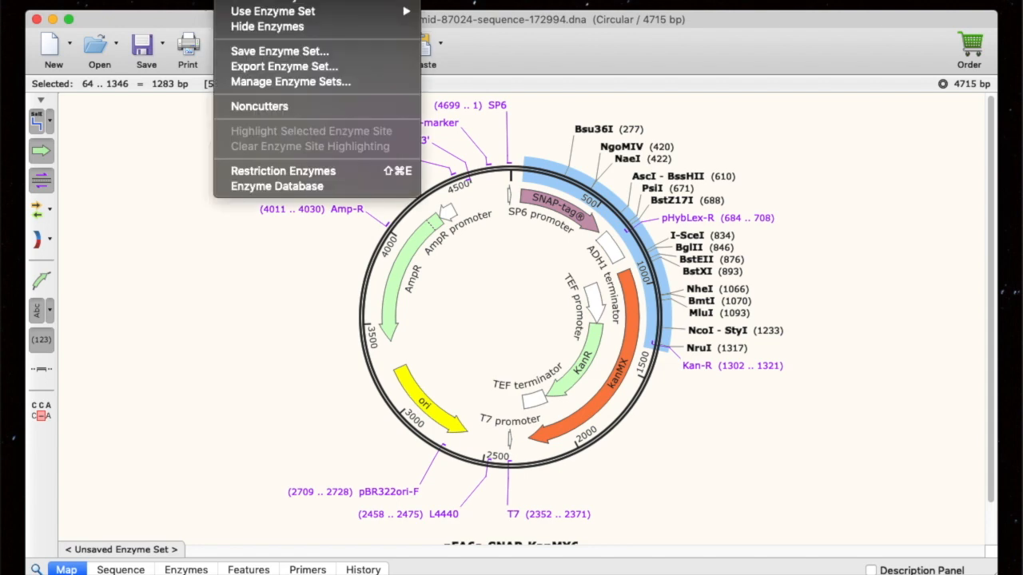
mouse_move(279, 50)
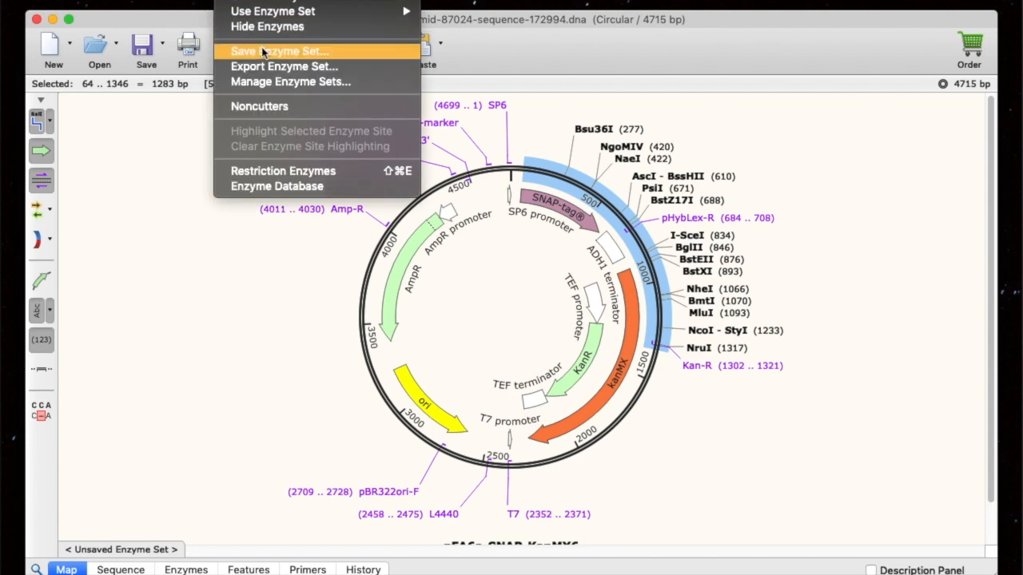
- Save the displayed enzymes as 'random enzymes for video', available only for this plasmid file
click(278, 50)
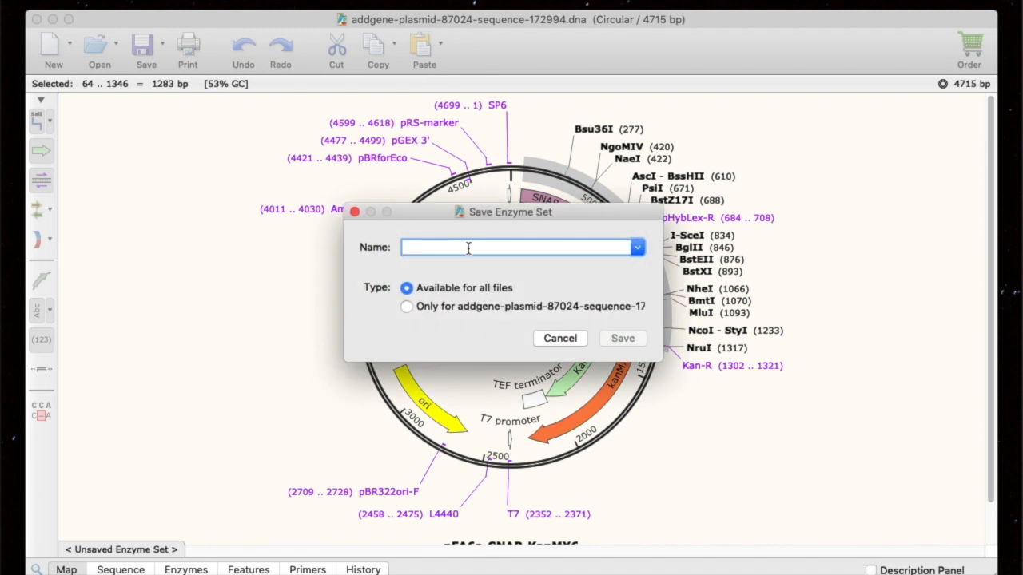
text(random)
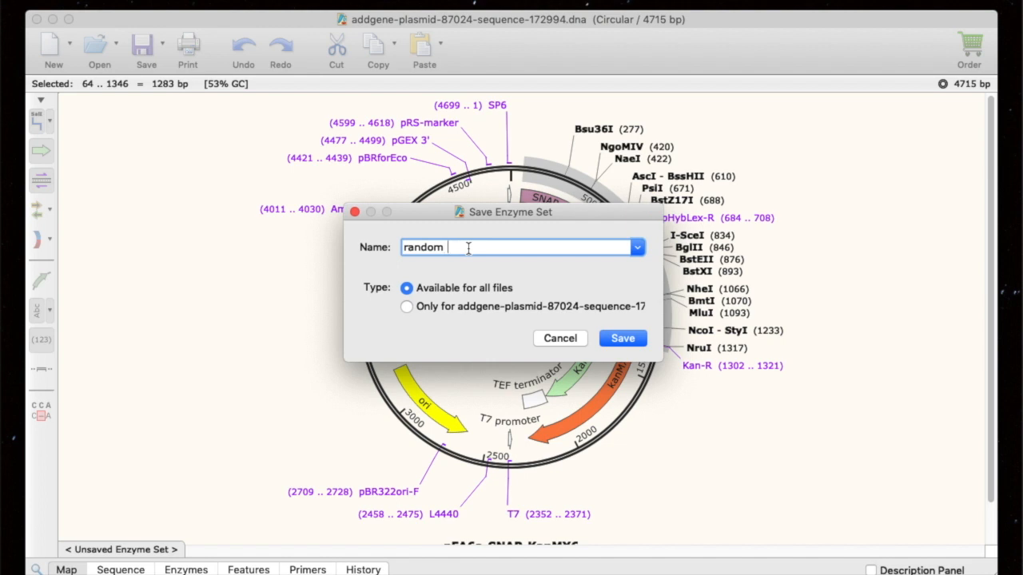
text(enzymes for video)
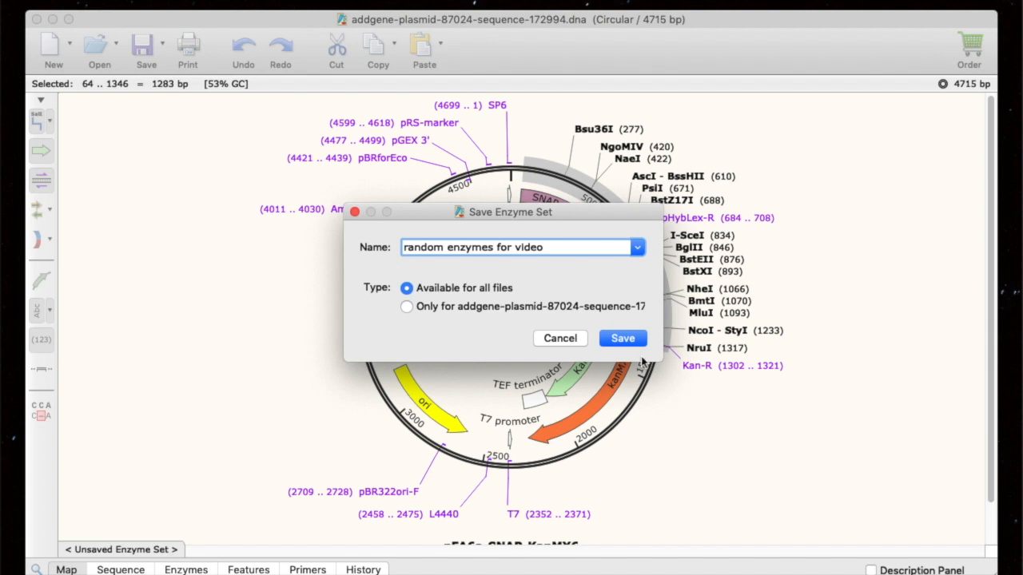
mouse_move(482, 320)
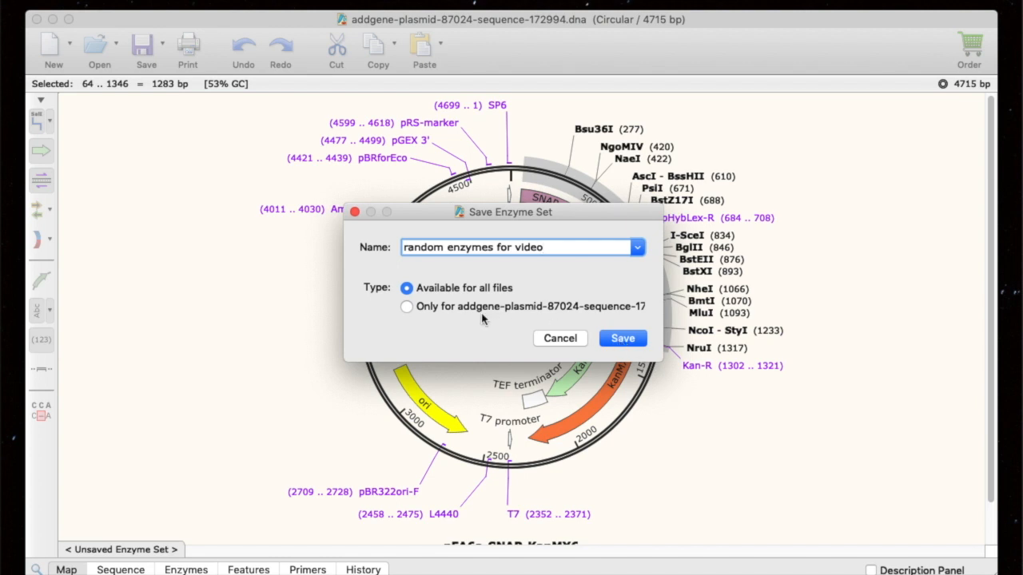
click(405, 306)
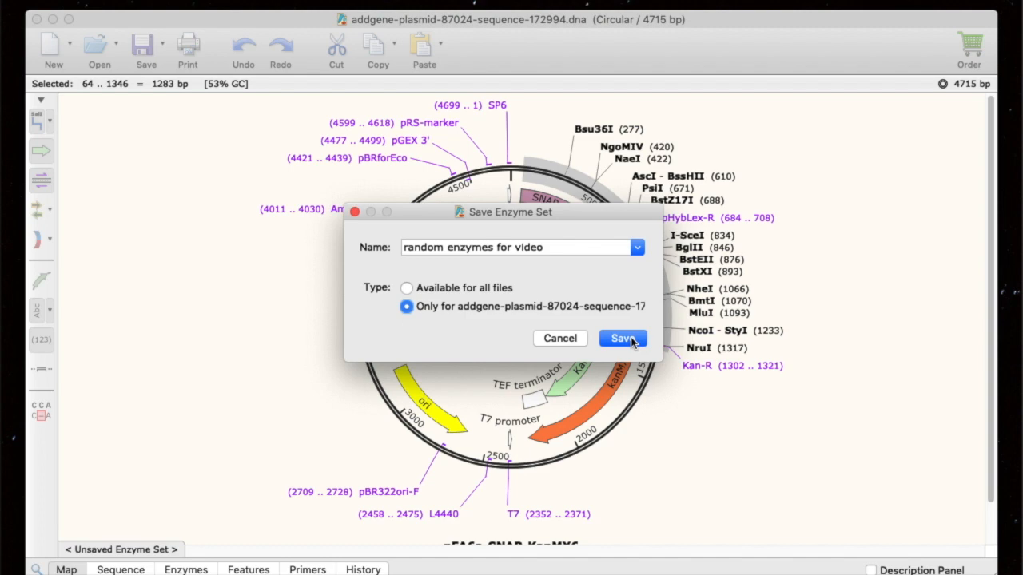
click(623, 339)
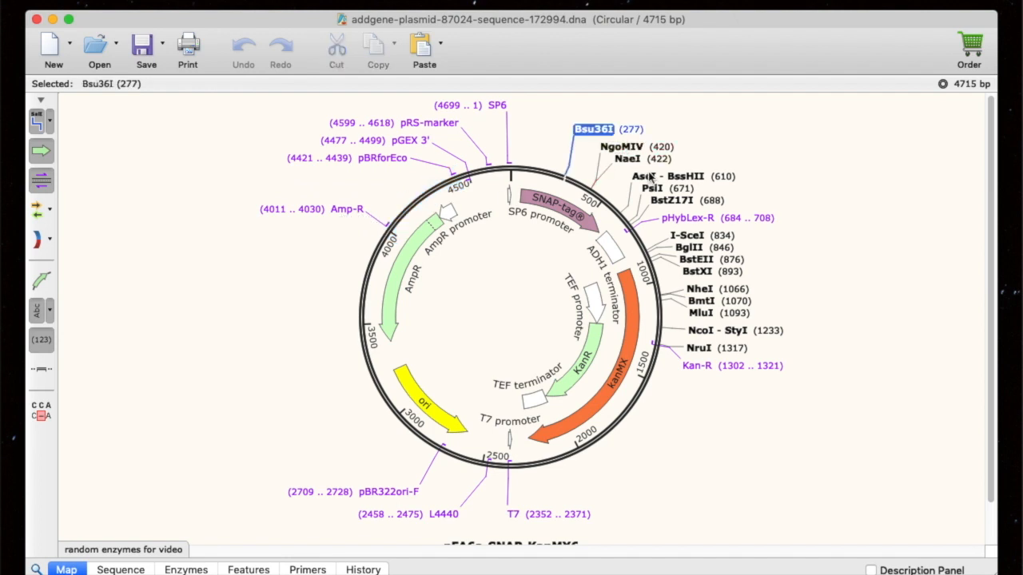
- Select the region between the Bsu36I (277) and I-SceI (834) sites on the map
click(687, 235)
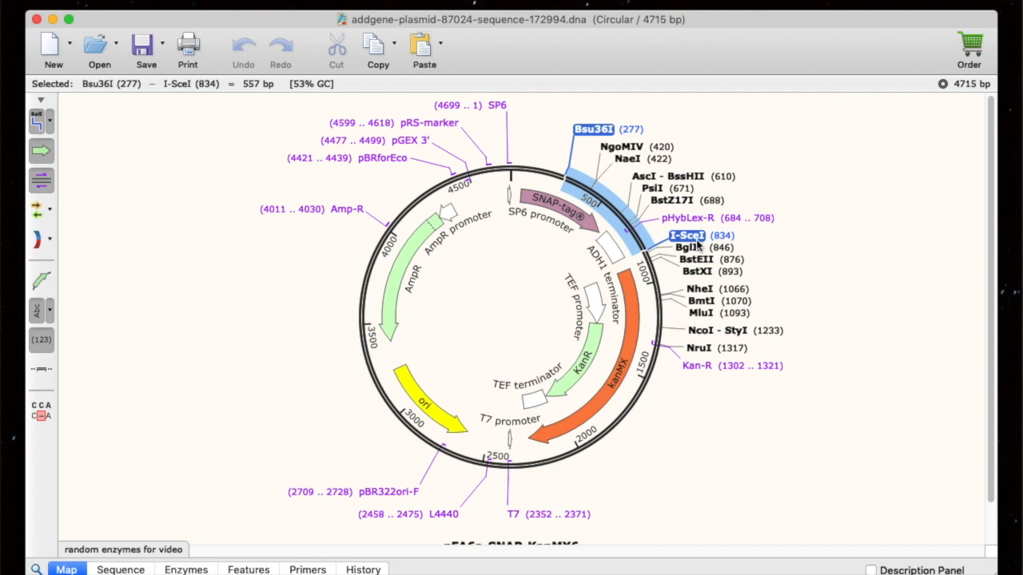
click(696, 200)
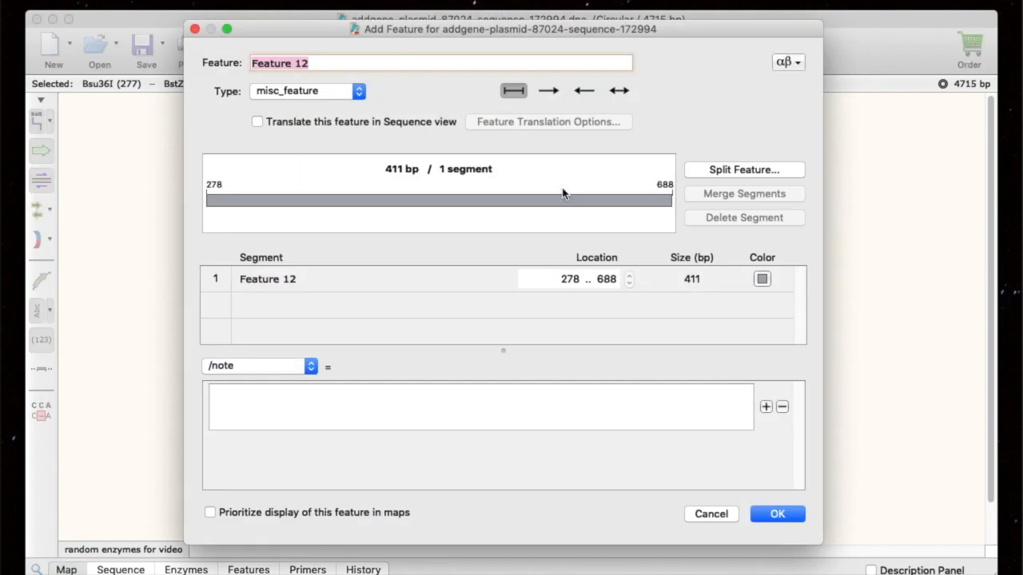
- Add a green misc_feature named 'Some feature' spanning bases 278–688 to the map
text(Some f)
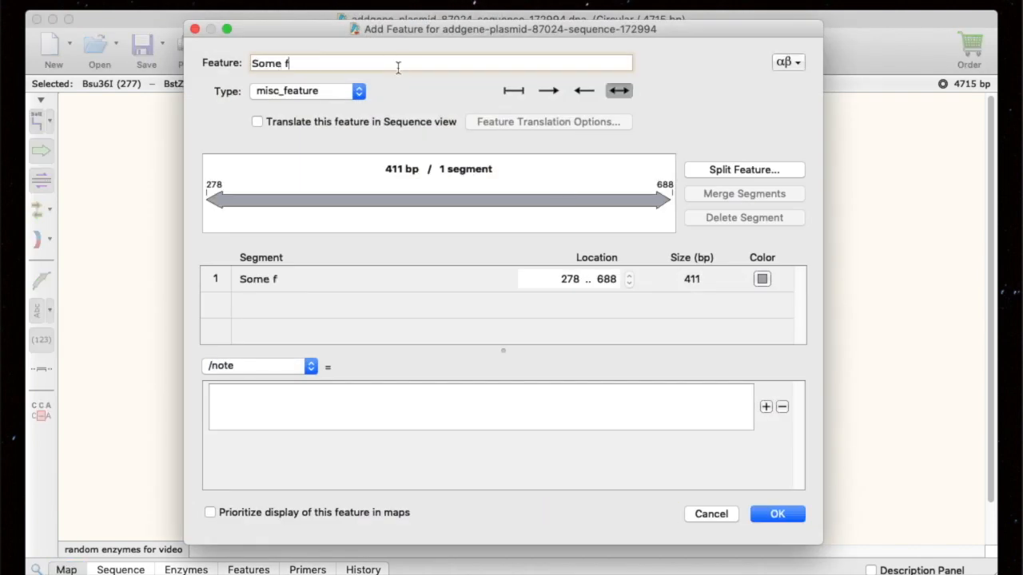
click(761, 278)
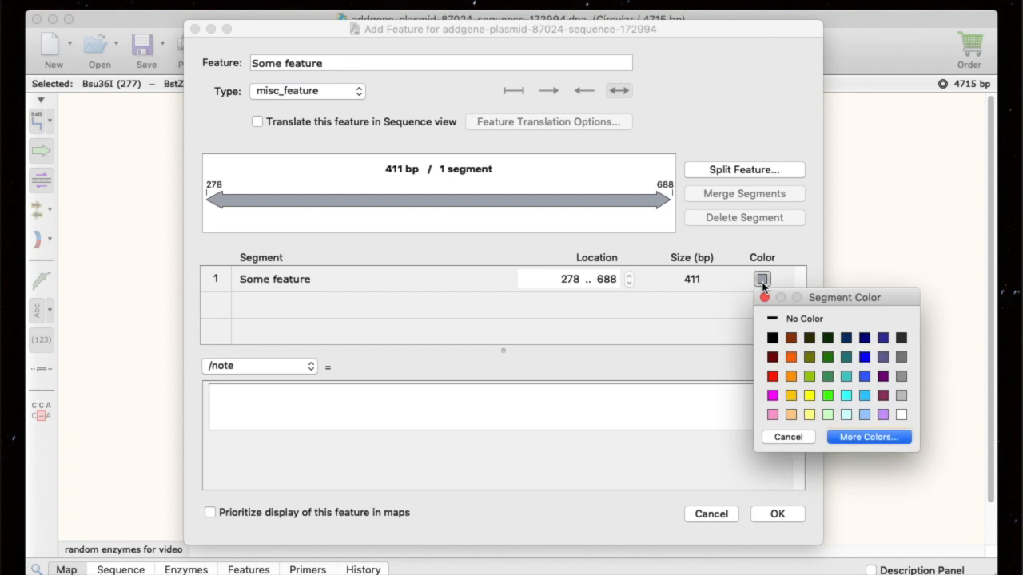
click(307, 89)
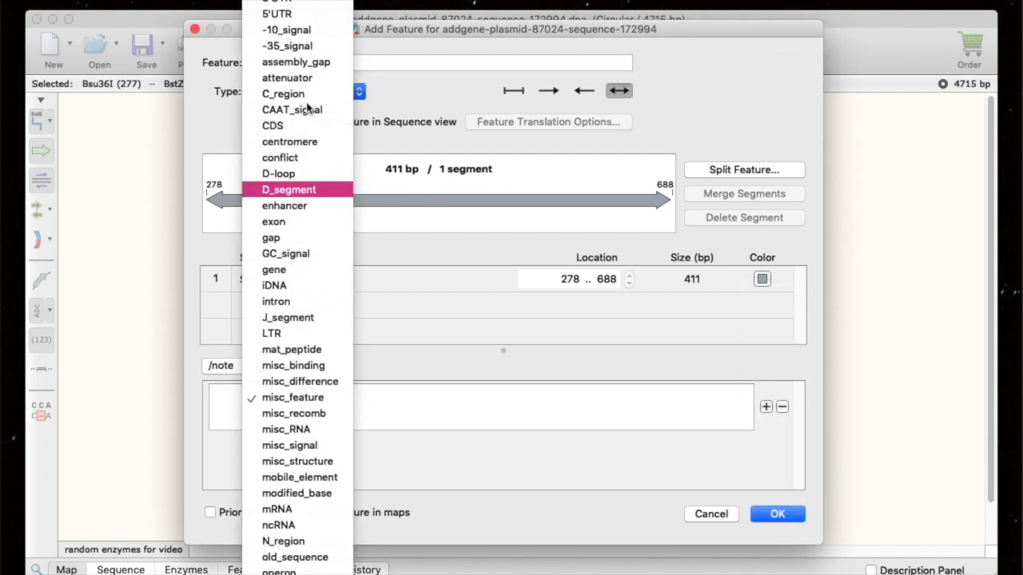
click(293, 396)
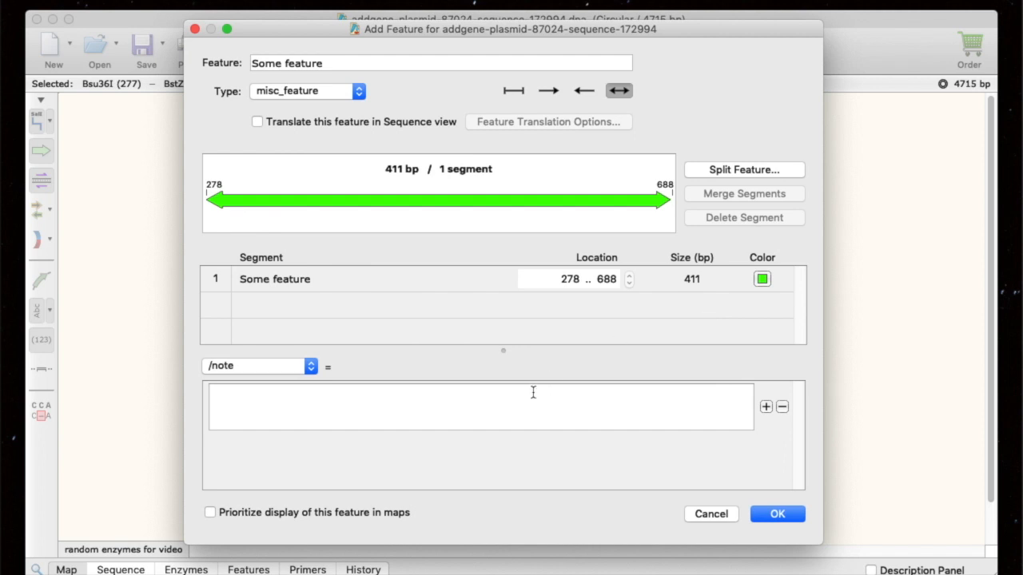
text(some feature)
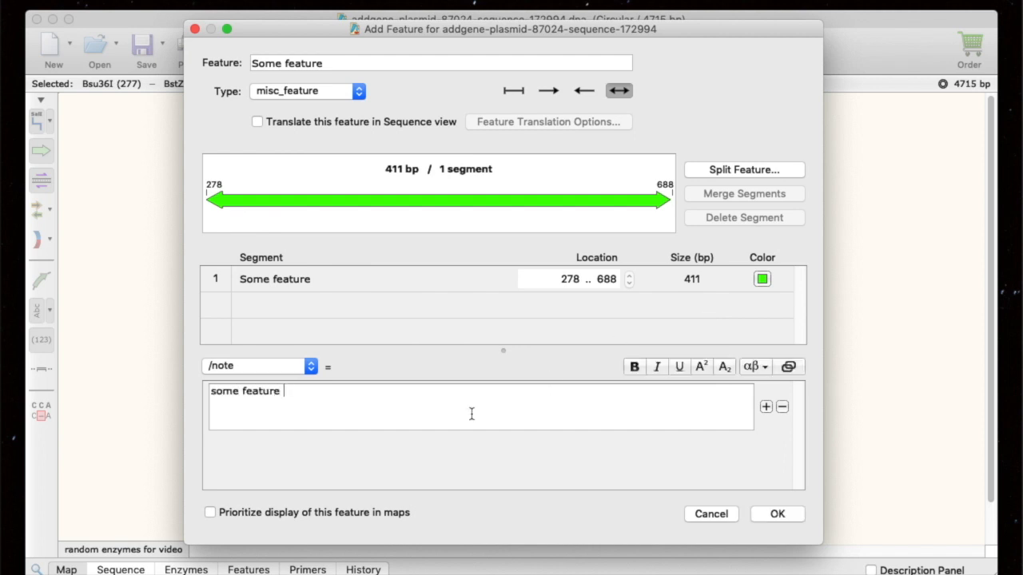
click(776, 515)
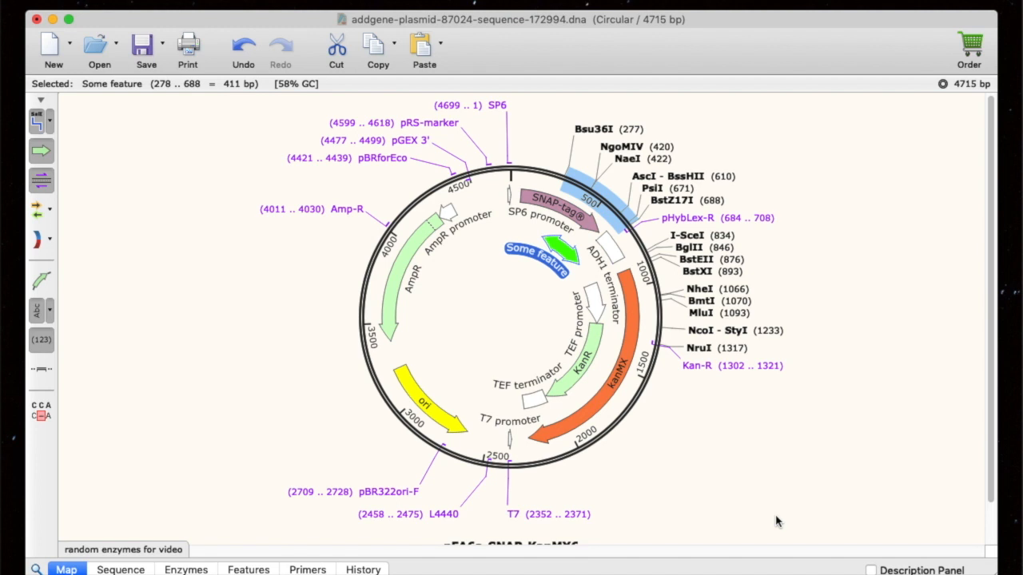
mouse_move(697, 395)
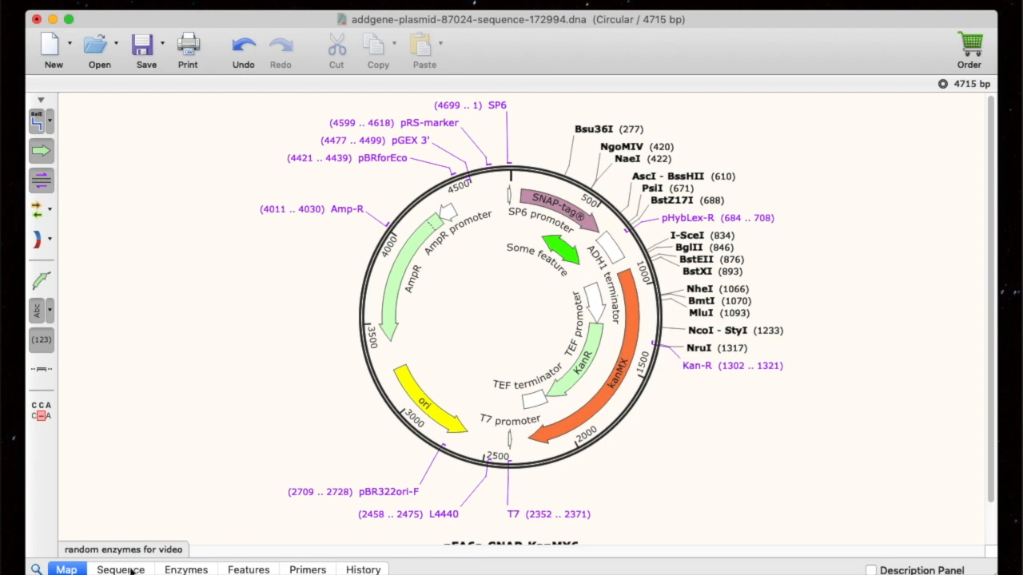
- Create a 15-mer top-strand primer named 'THE PRIMER' from bases 38–52
click(120, 569)
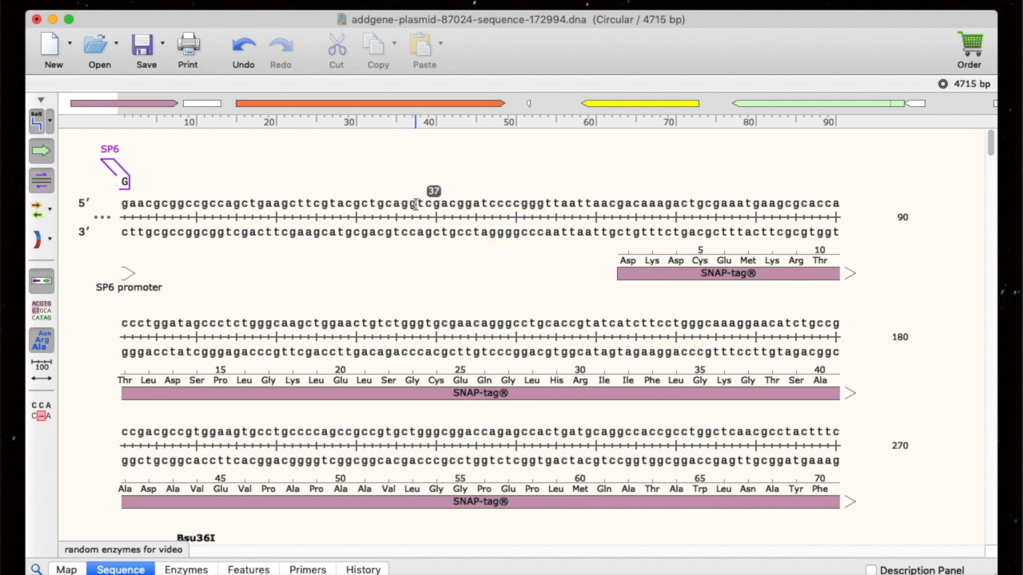
drag(415, 203, 533, 203)
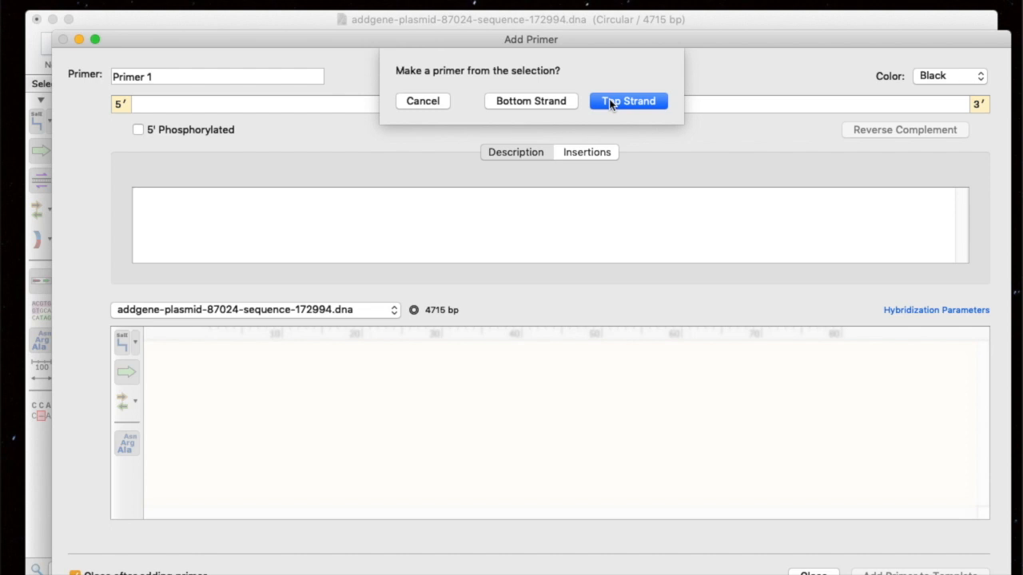
click(628, 100)
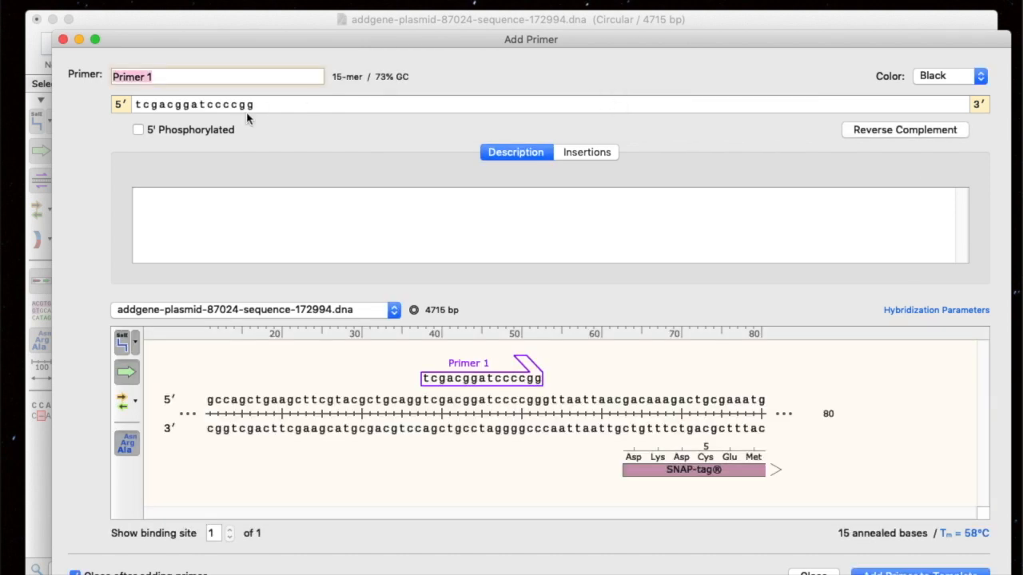
text(T)
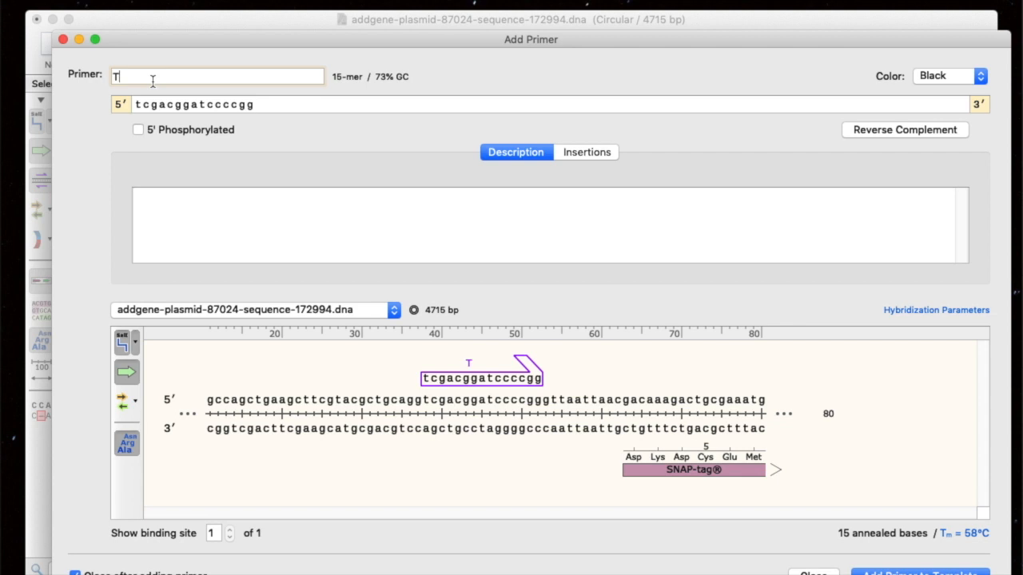
text(HE PRIMER)
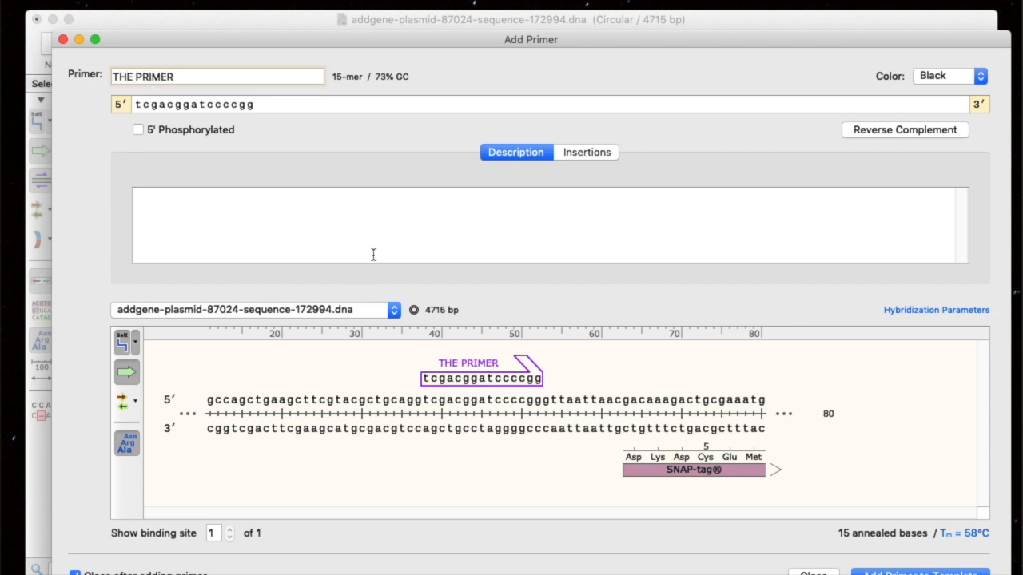
mouse_move(579, 236)
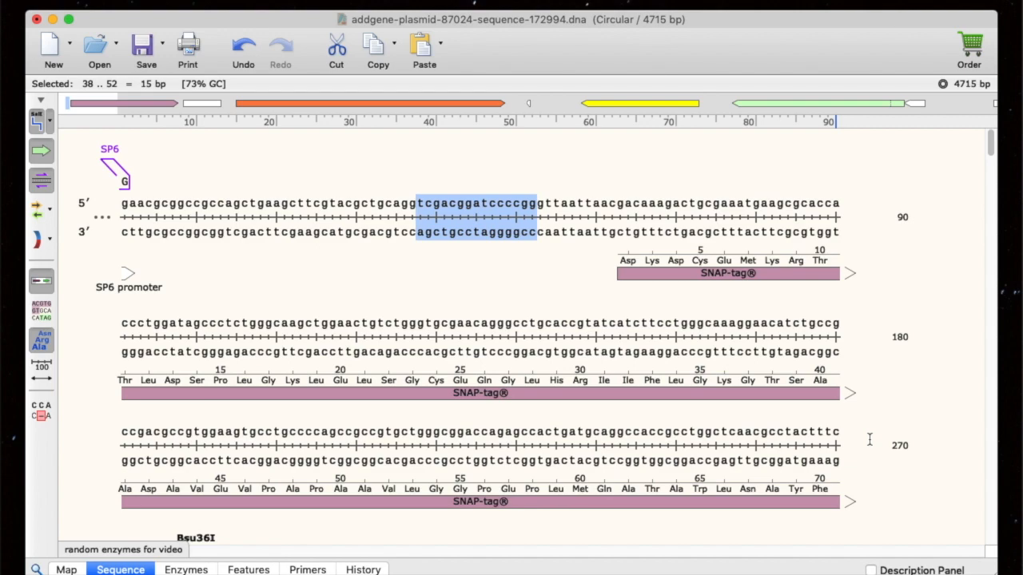
- Search for TTTAAA, jump to the next match and answer the Delete 5 bp prompt
click(66, 569)
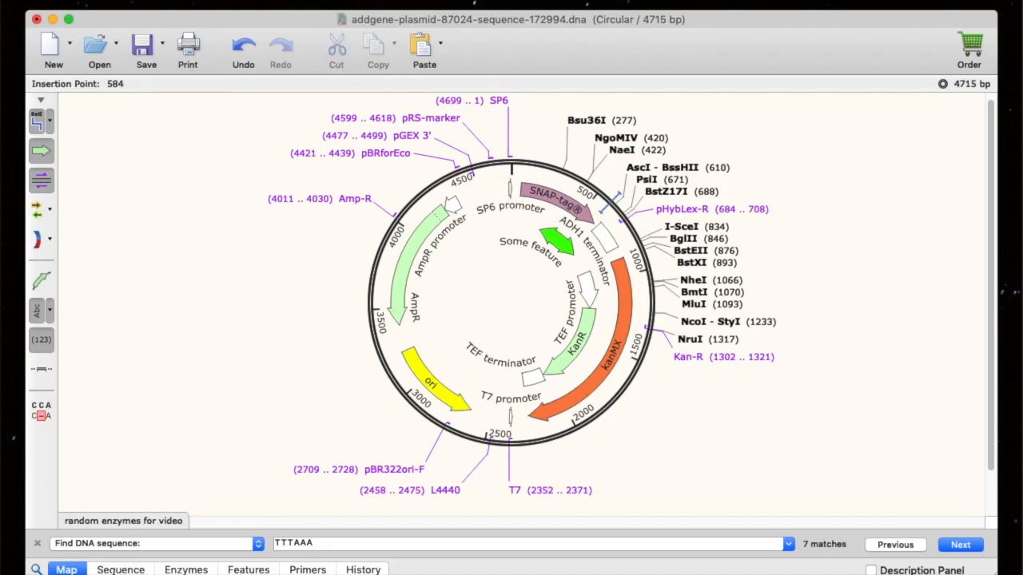
click(120, 569)
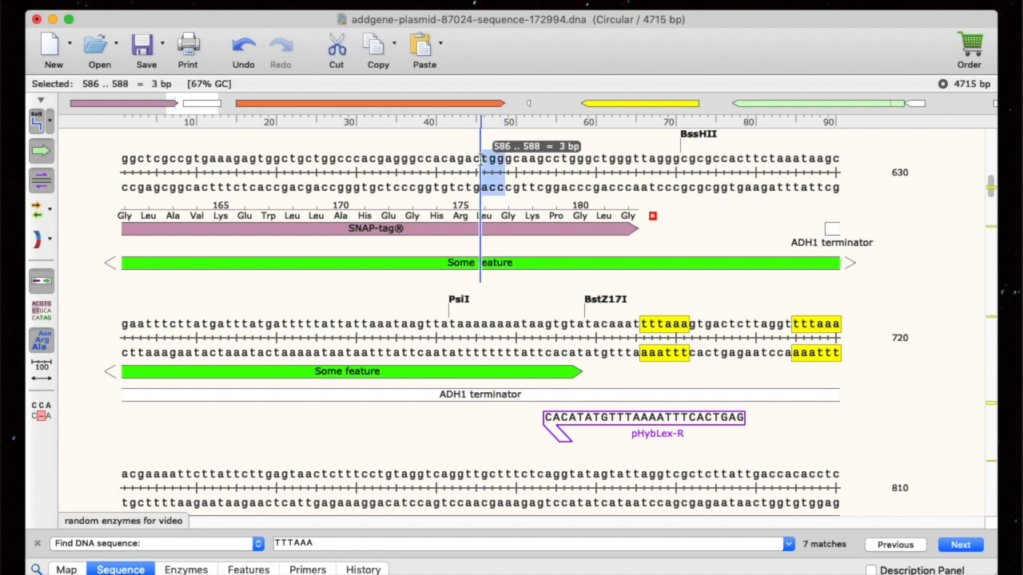
key(delete)
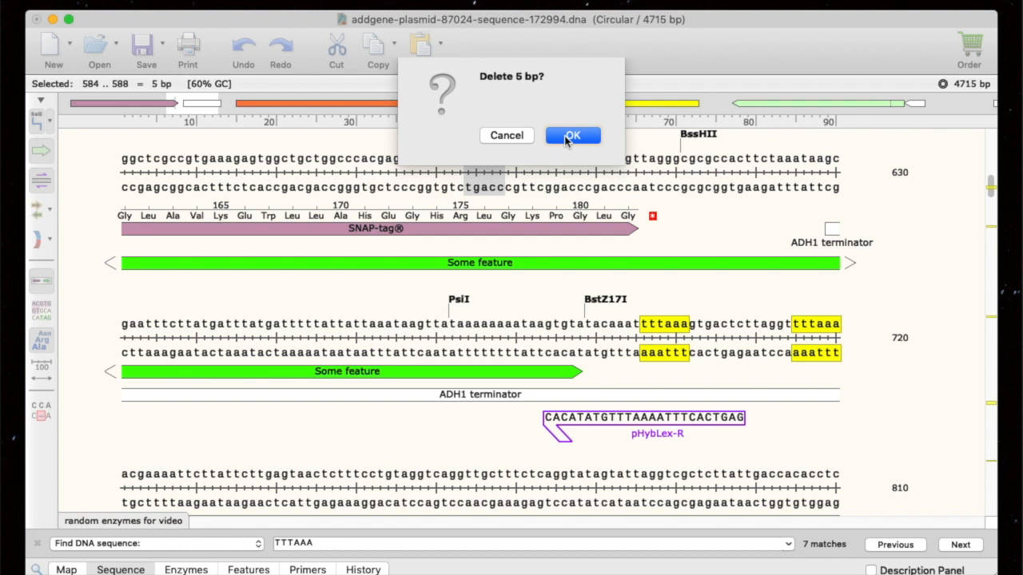
click(572, 134)
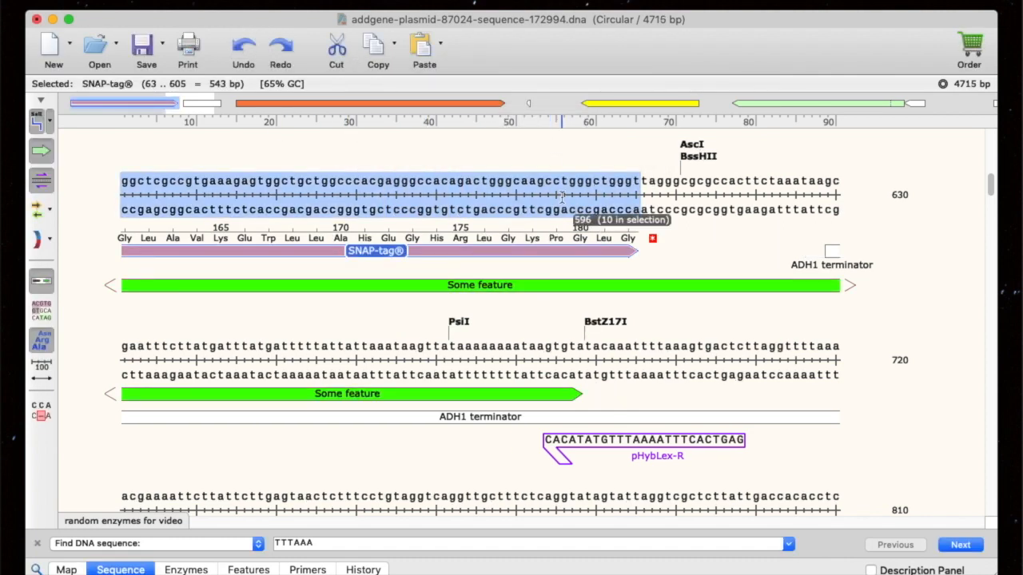
- Insert the bases gaga after base 577, then delete those 4 bp again
click(559, 195)
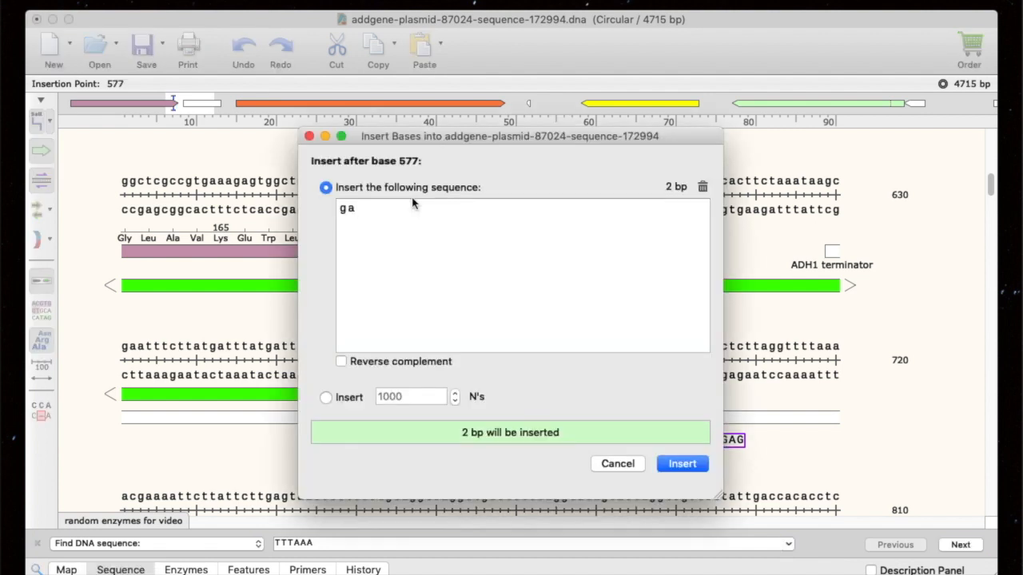
text(ga)
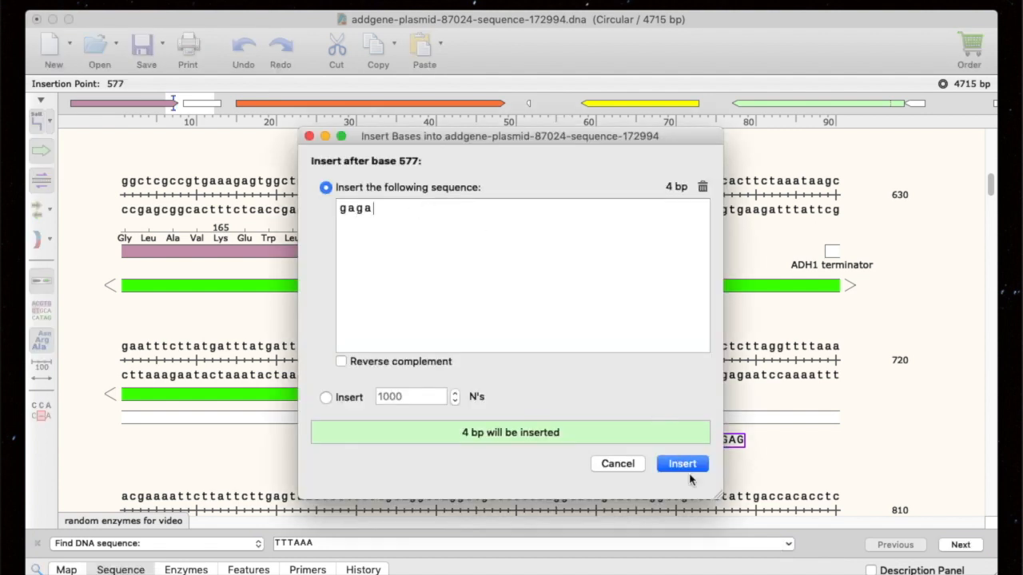
click(680, 464)
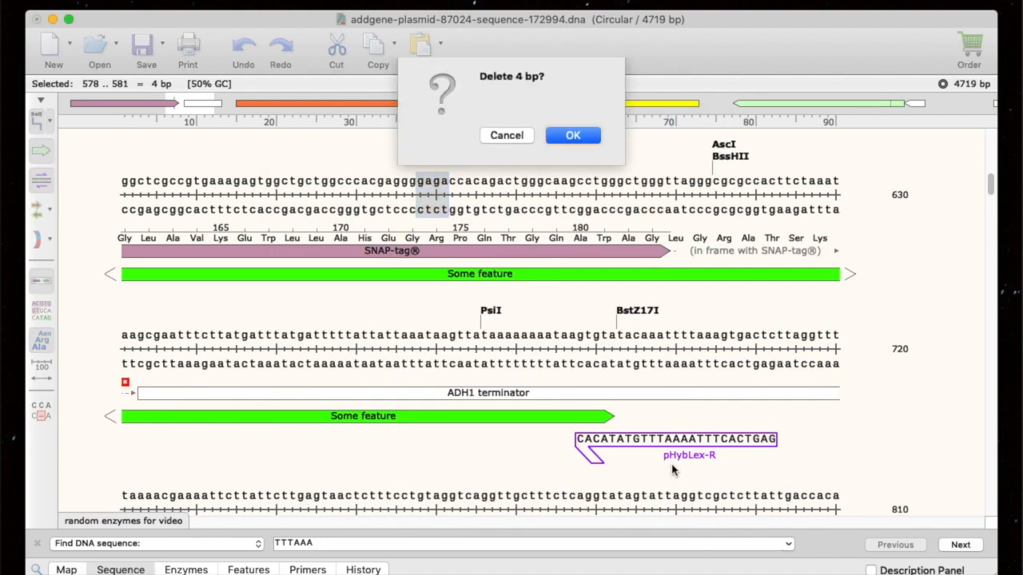
click(572, 134)
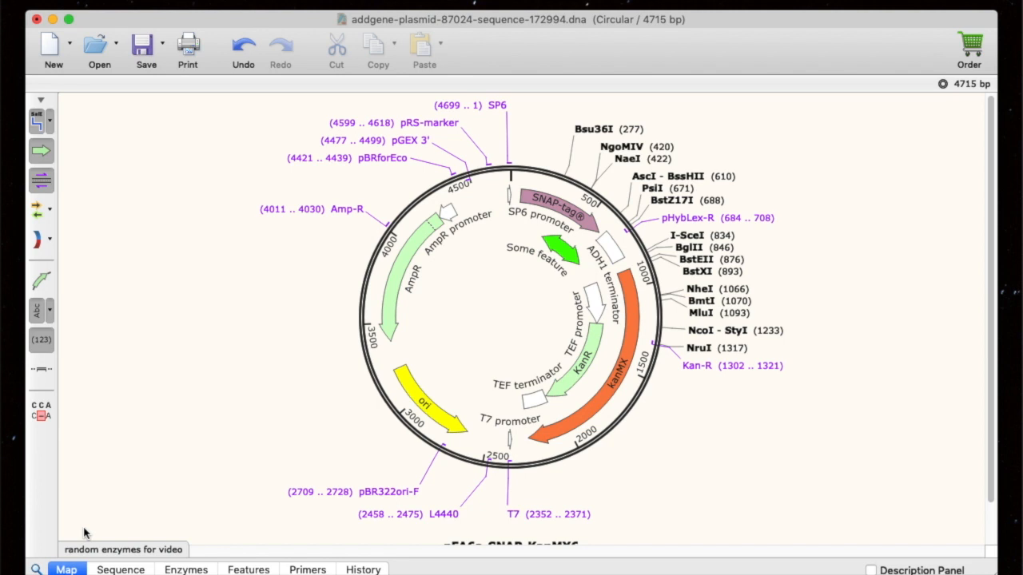
mouse_move(96, 527)
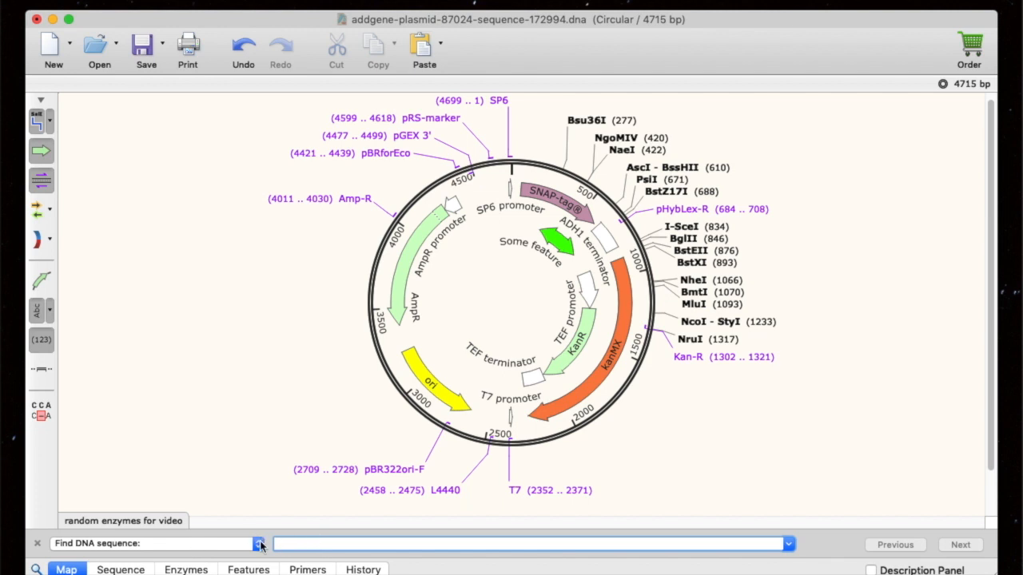
- Switch the find bar to enzymes, features and primers and search for kanR
click(258, 544)
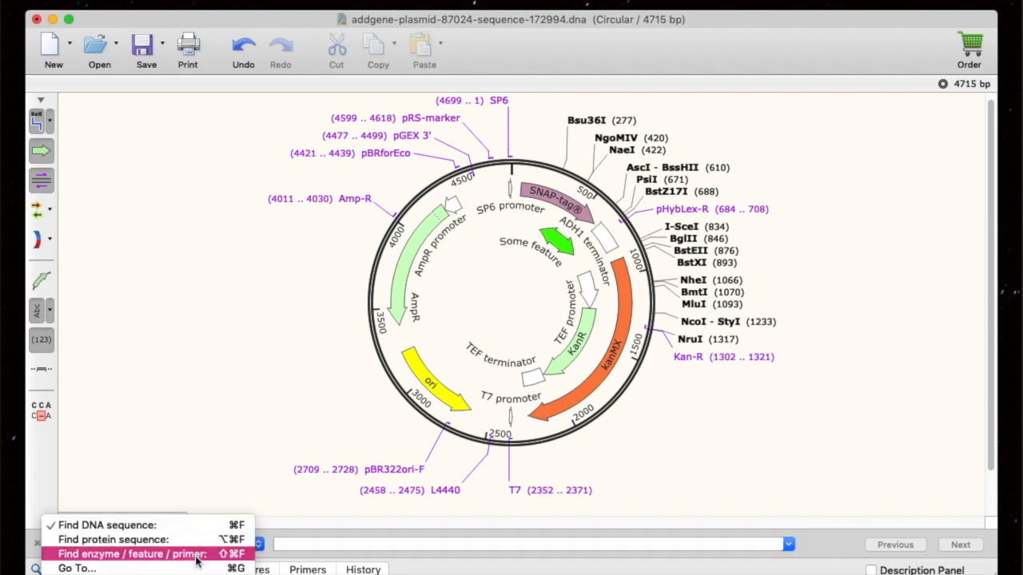
click(131, 553)
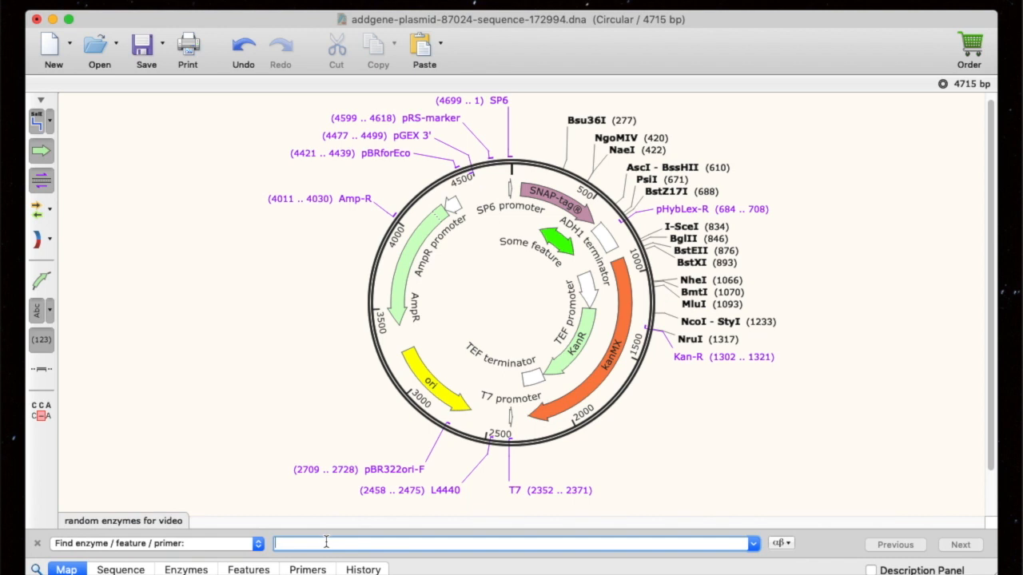
text(kanR)
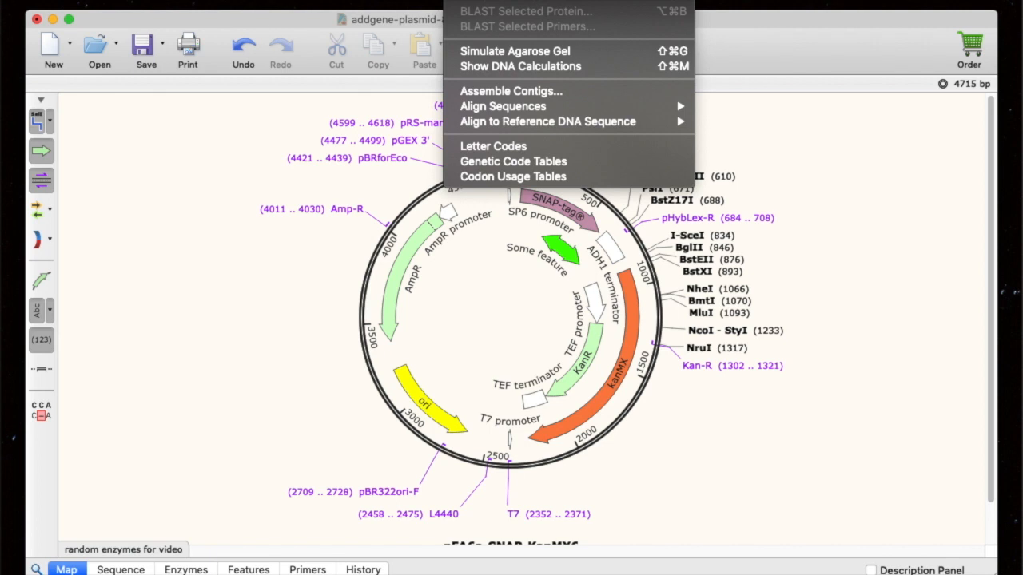
mouse_move(497, 38)
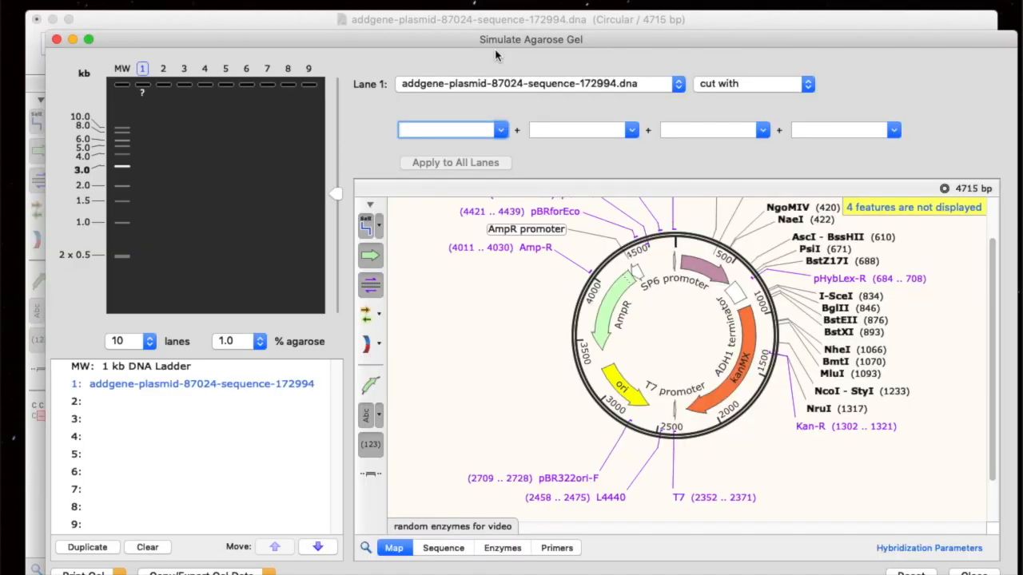
mouse_move(477, 73)
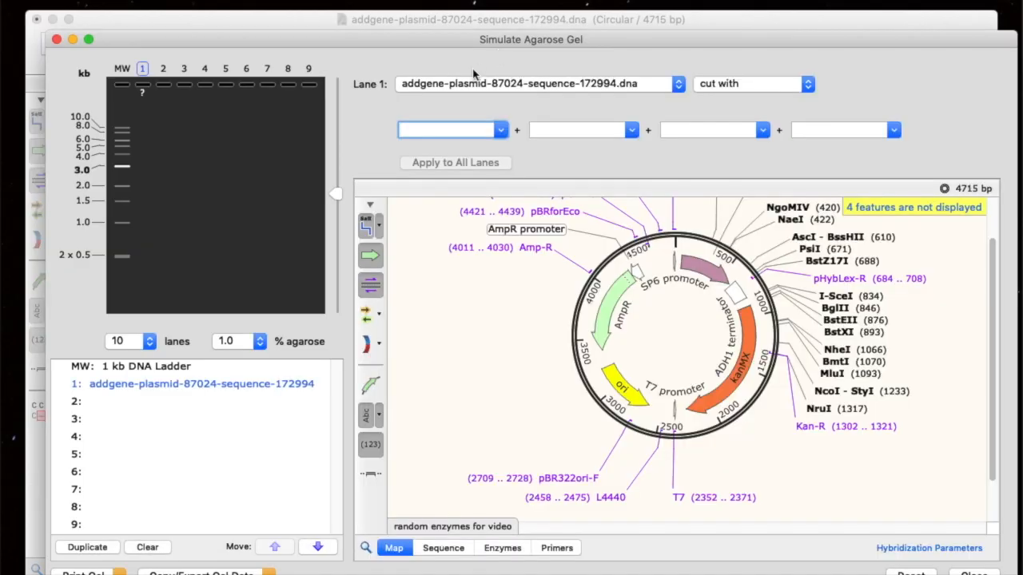
- Start the Simulate Agarose Gel tool with the plasmid loaded in lane 1
click(147, 366)
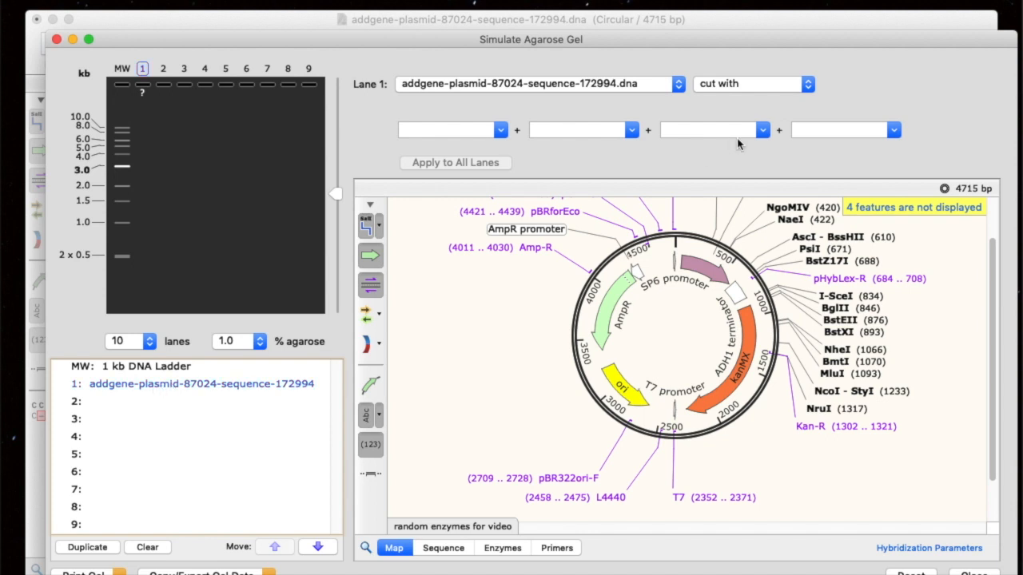
- Cut lane 1 with Bsu36I, giving a single 4715 bp linearized band
click(751, 83)
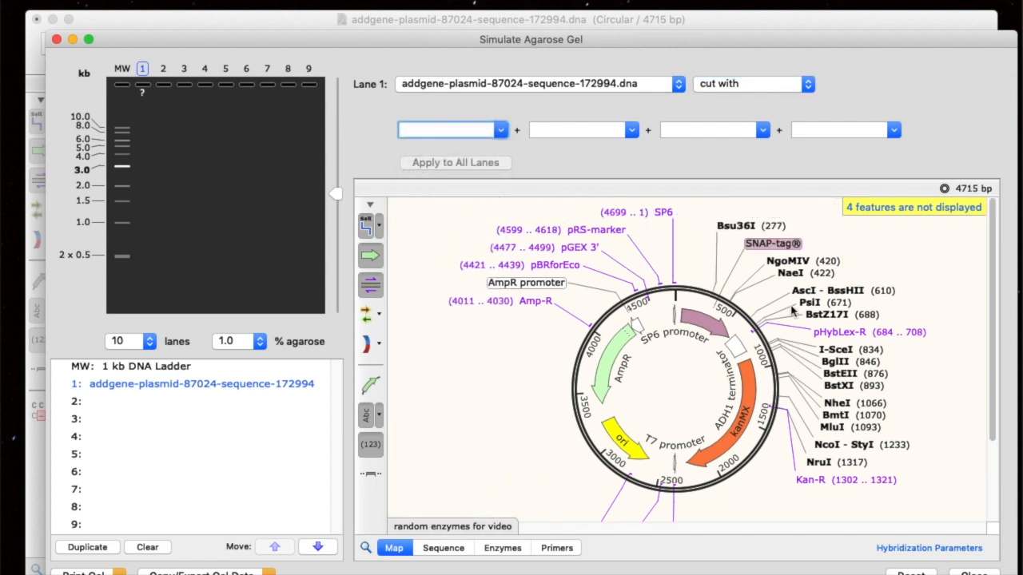
text(Bus)
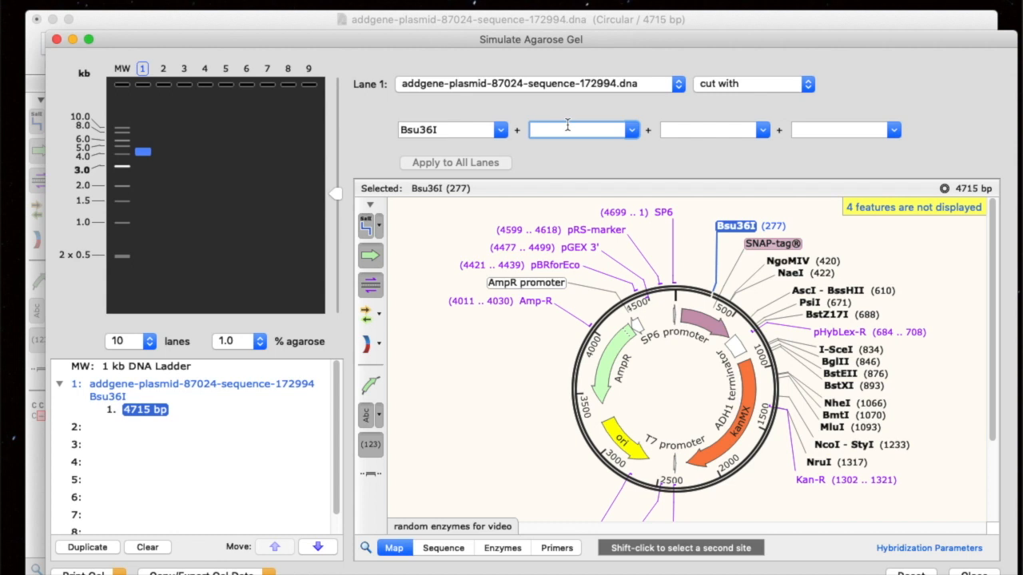
mouse_move(508, 151)
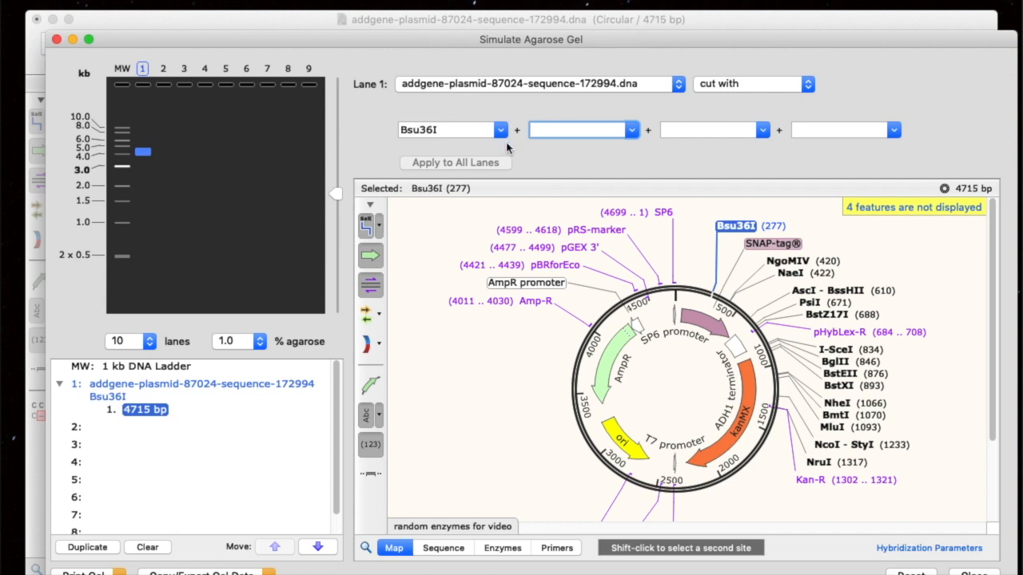